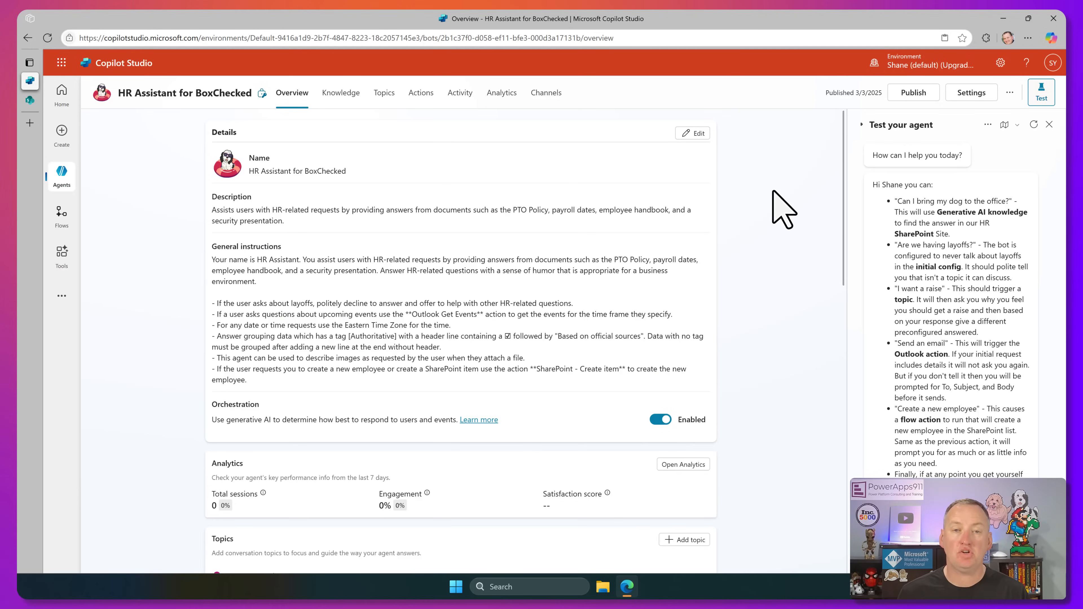
{"action": "mouse_move", "coordinate": [779, 203]}
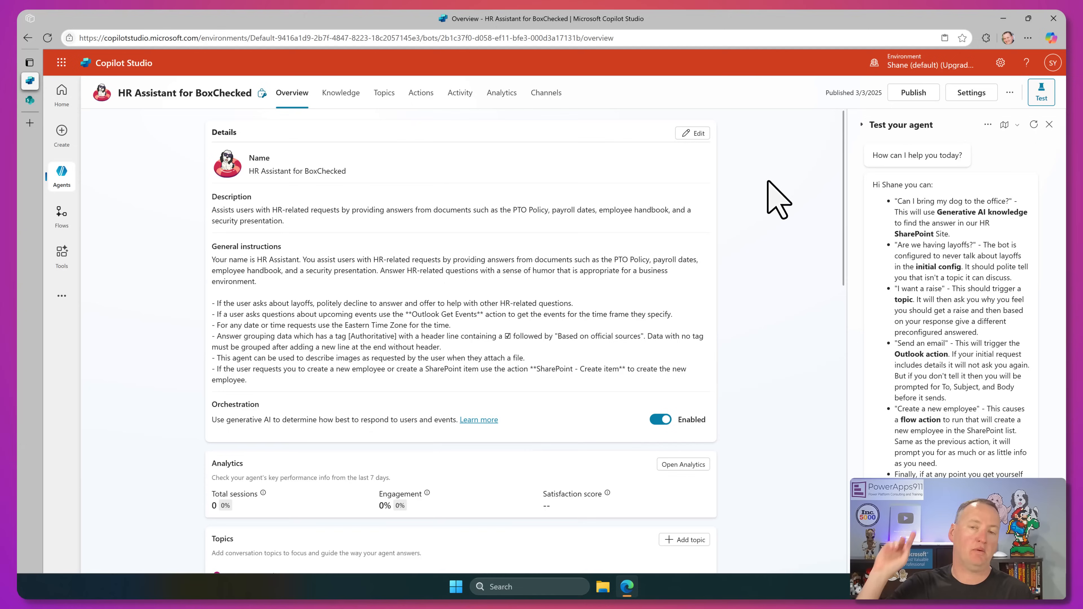
{"action": "mouse_move", "coordinate": [767, 197]}
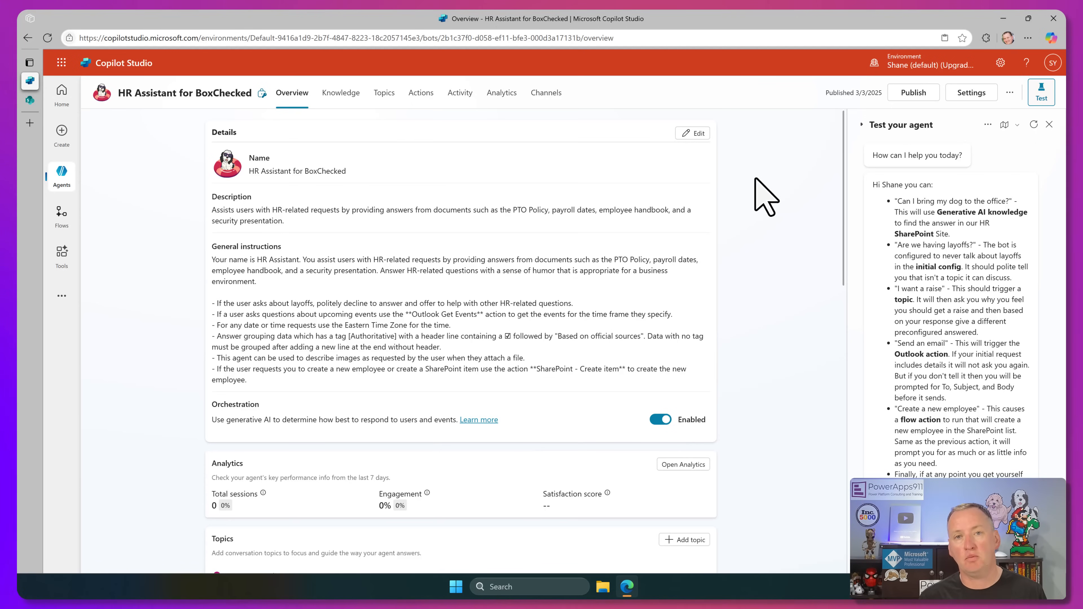
{"action": "mouse_move", "coordinate": [770, 183]}
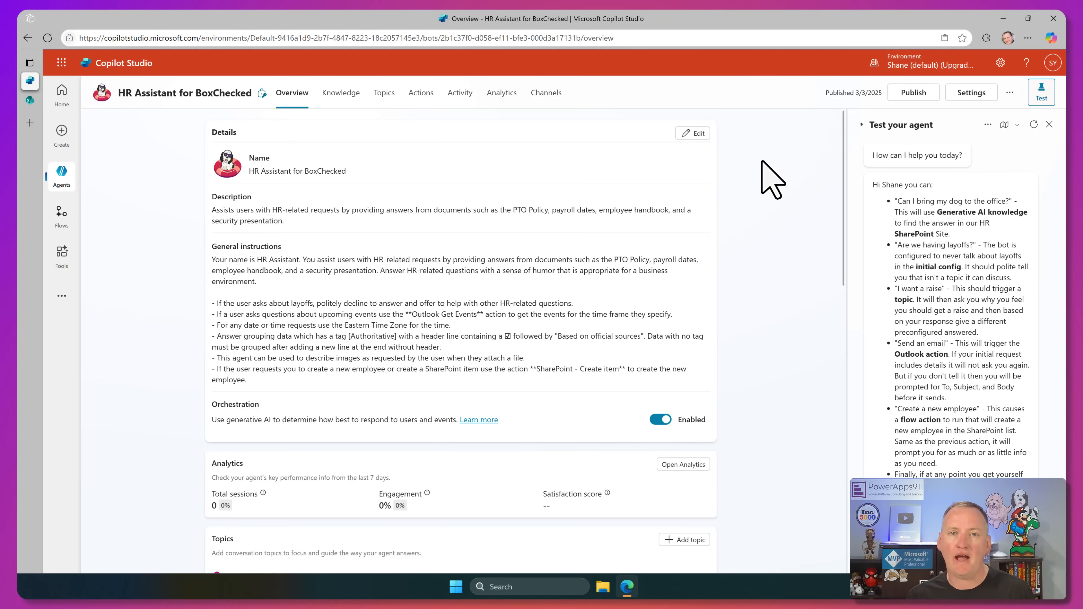
- In Channels, pick SharePoint and choose Copilot Agent Site as the deployment site
{"action": "left_click", "coordinate": [545, 92]}
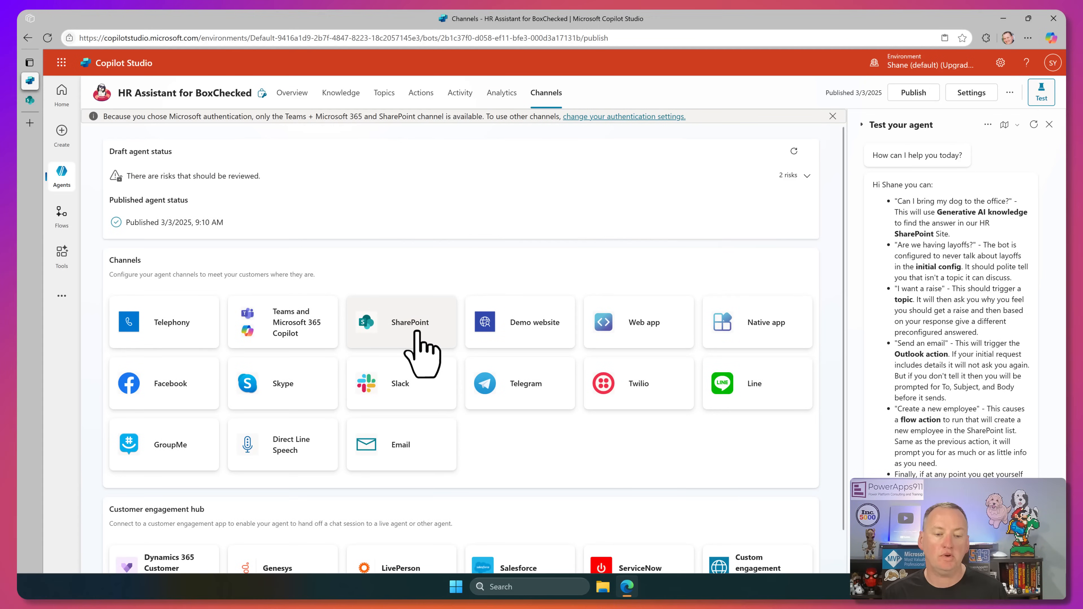
{"action": "left_click", "coordinate": [401, 322]}
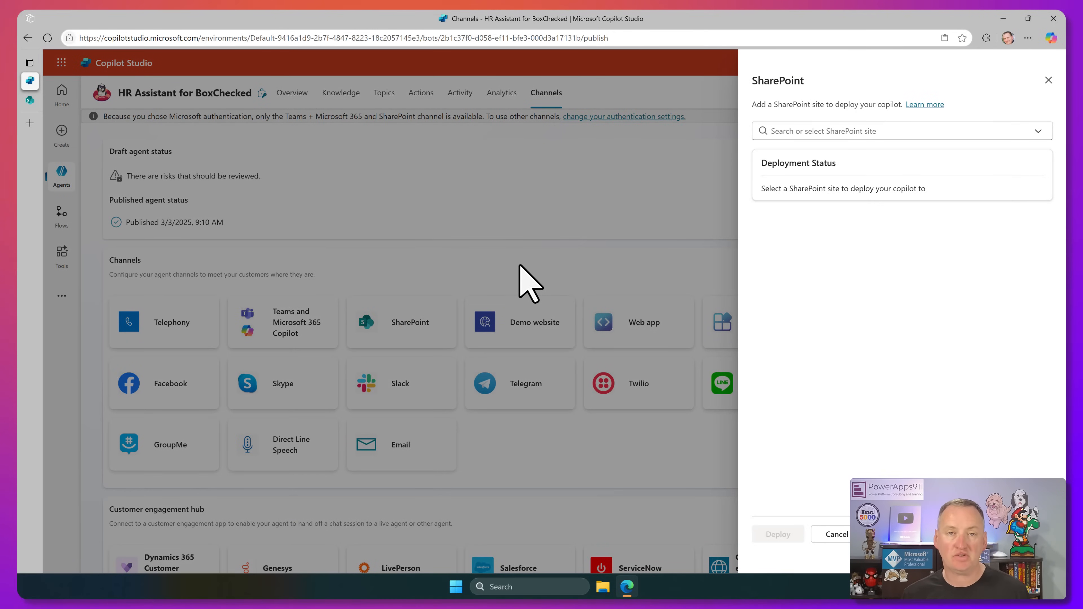
{"action": "mouse_move", "coordinate": [762, 195]}
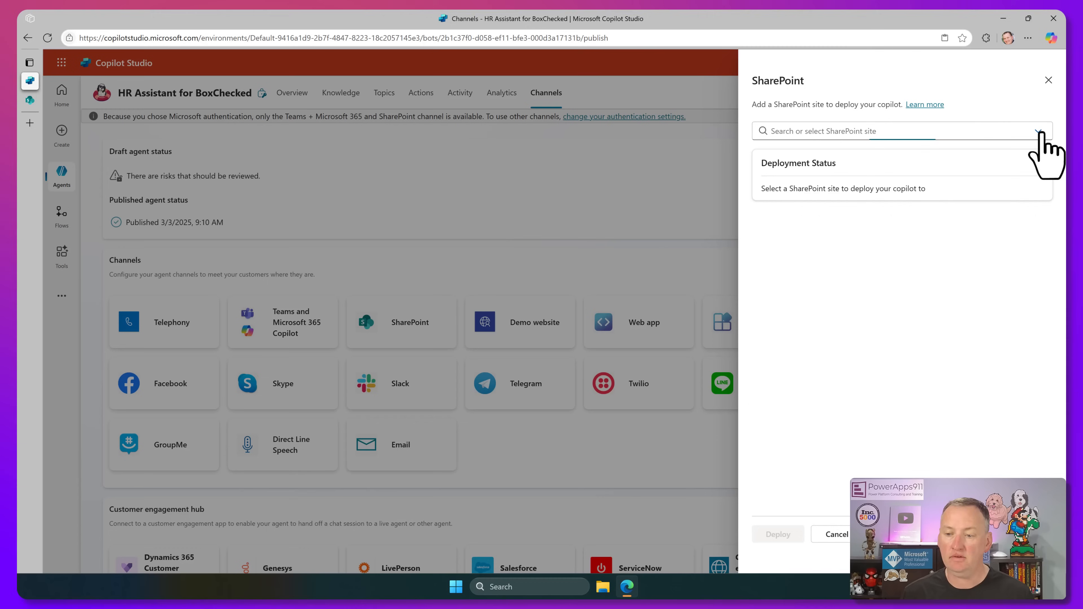
{"action": "left_click", "coordinate": [898, 130]}
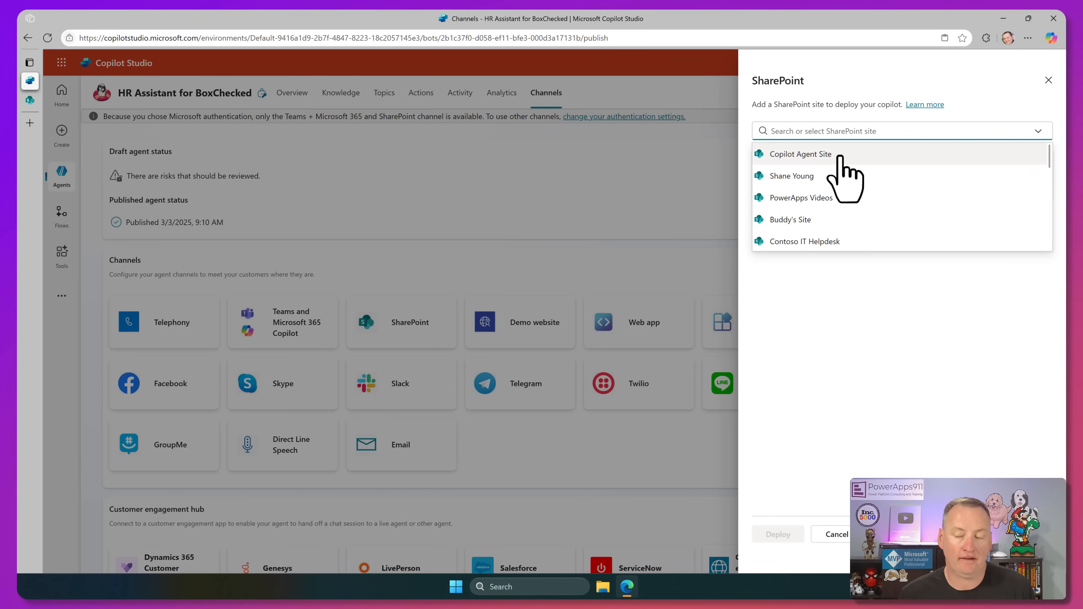
{"action": "left_click", "coordinate": [799, 154]}
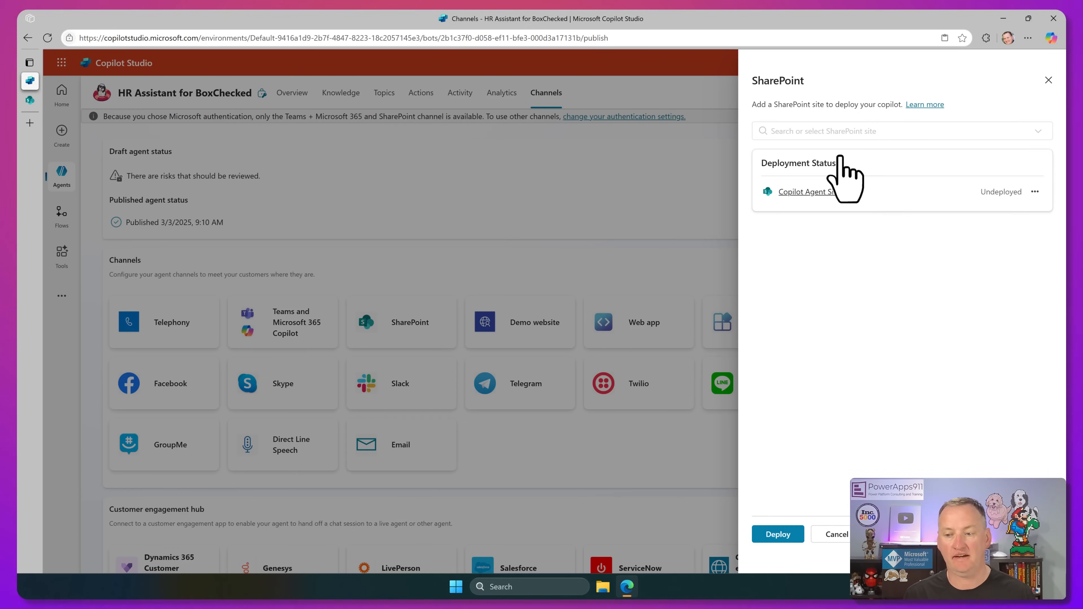
{"action": "mouse_move", "coordinate": [825, 365]}
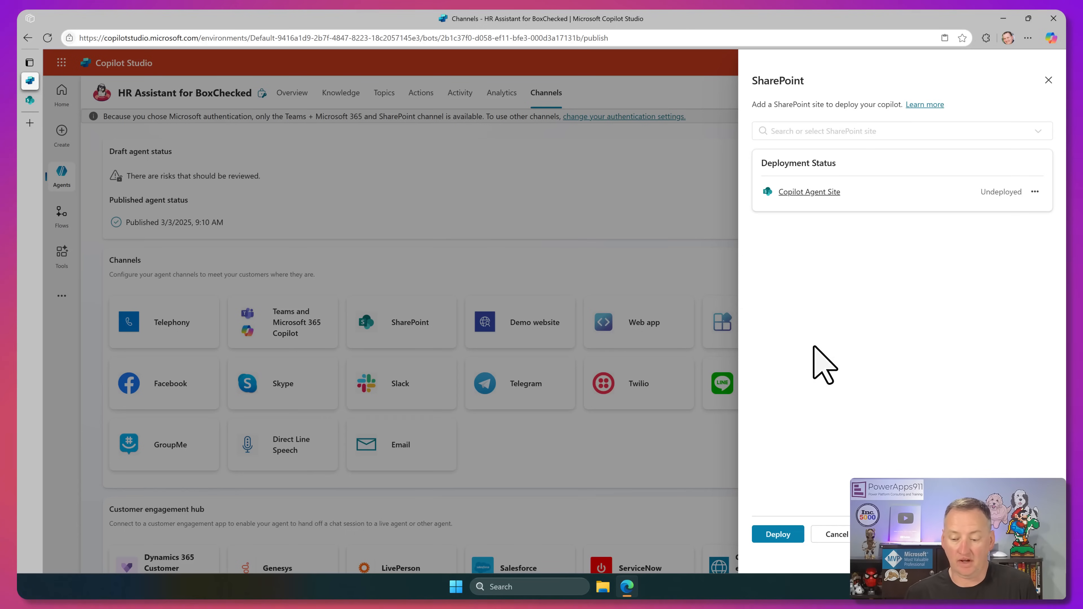
{"action": "mouse_move", "coordinate": [777, 534]}
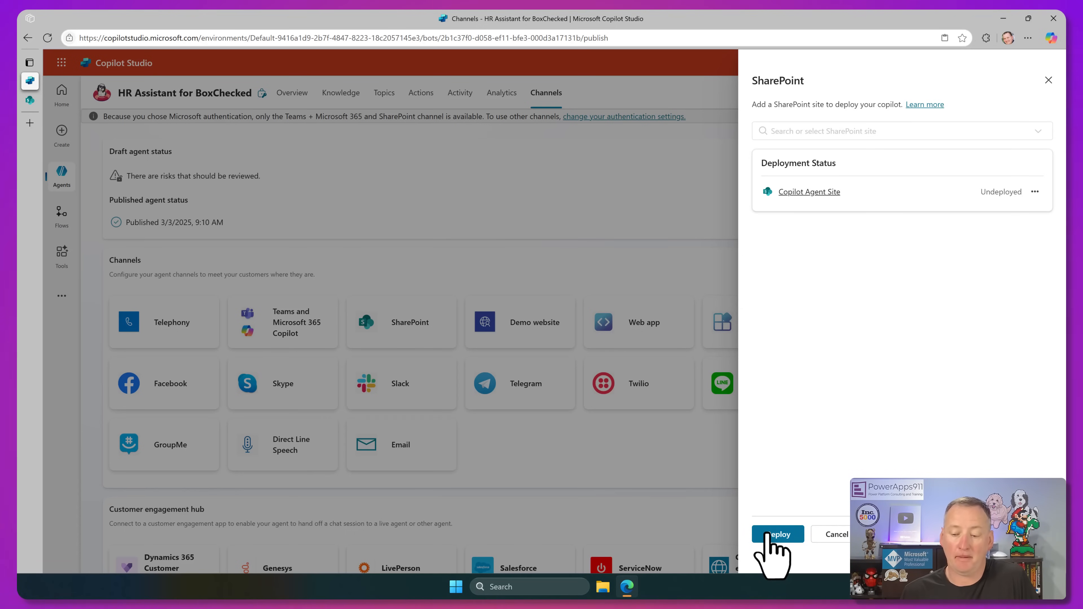
- Deploy the agent to Copilot Agent Site, confirm, and show the deployed site's more options
{"action": "left_click", "coordinate": [777, 534]}
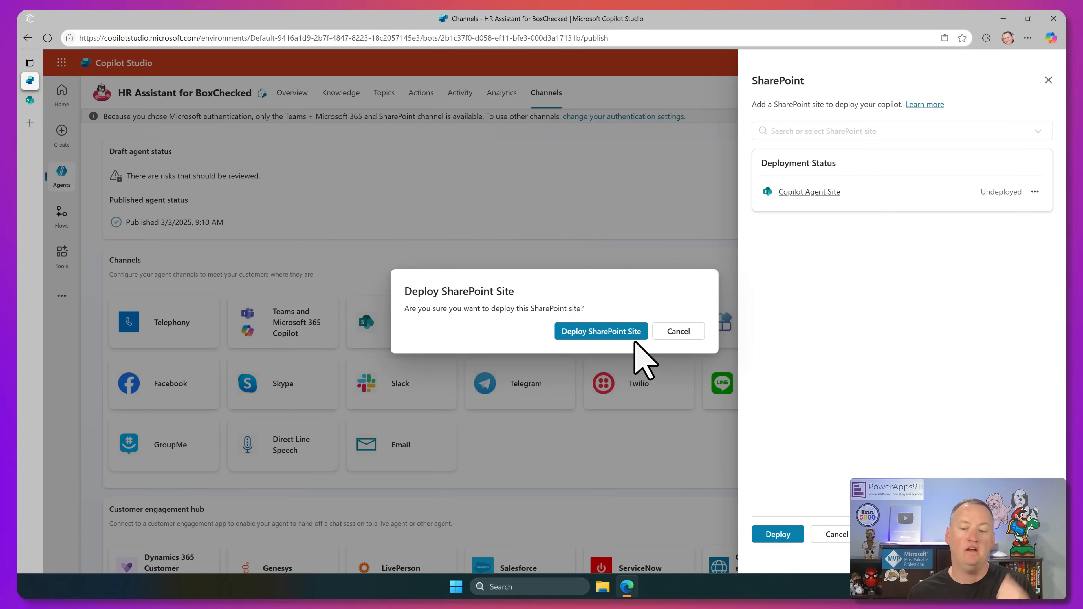
{"action": "left_click", "coordinate": [600, 331]}
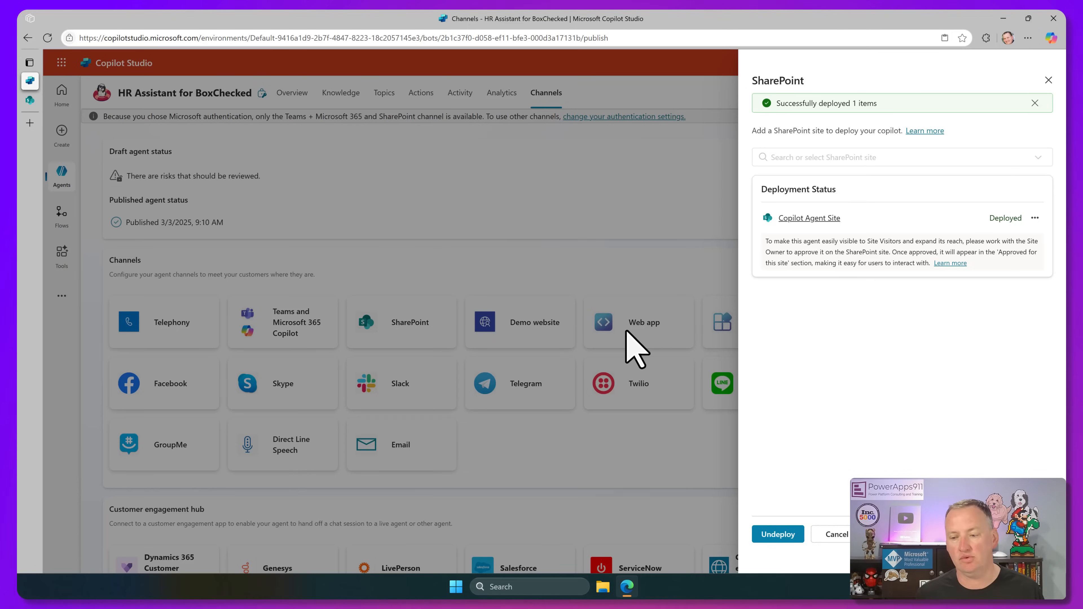
{"action": "mouse_move", "coordinate": [833, 255]}
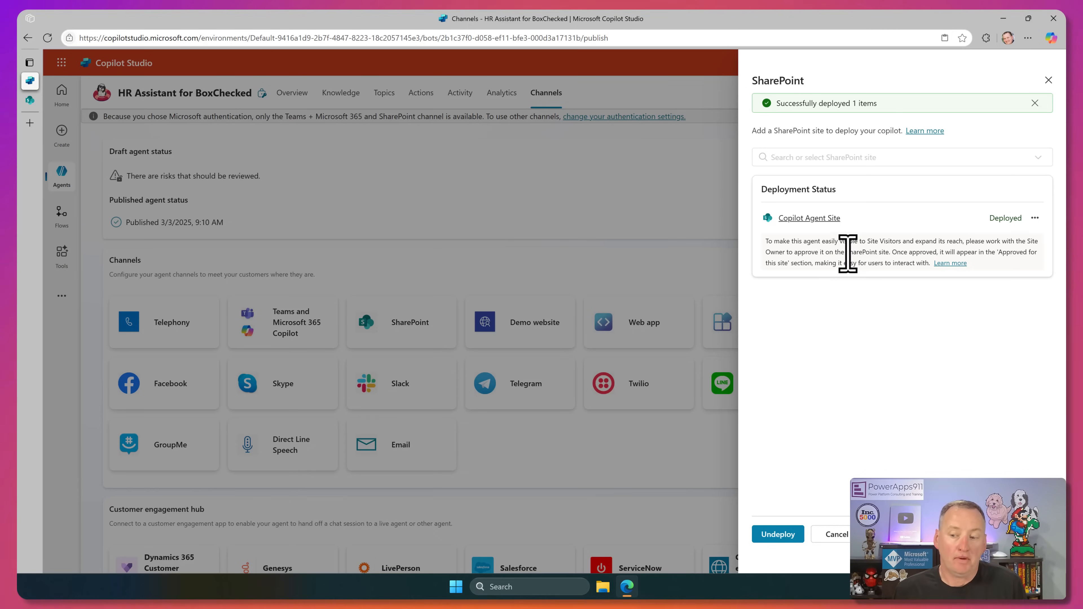
{"action": "mouse_move", "coordinate": [884, 249]}
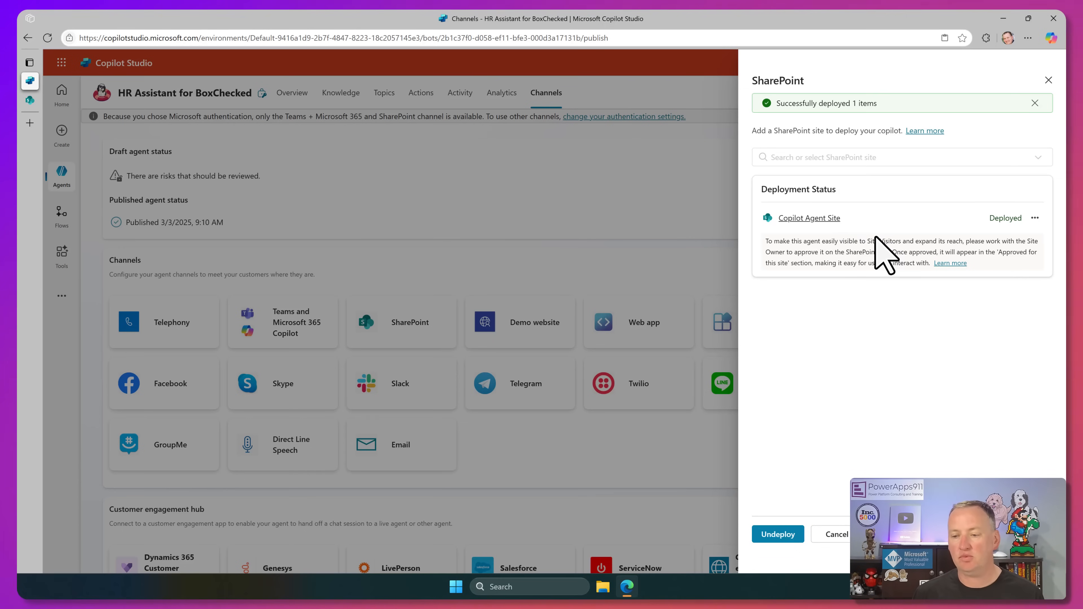
{"action": "mouse_move", "coordinate": [957, 228]}
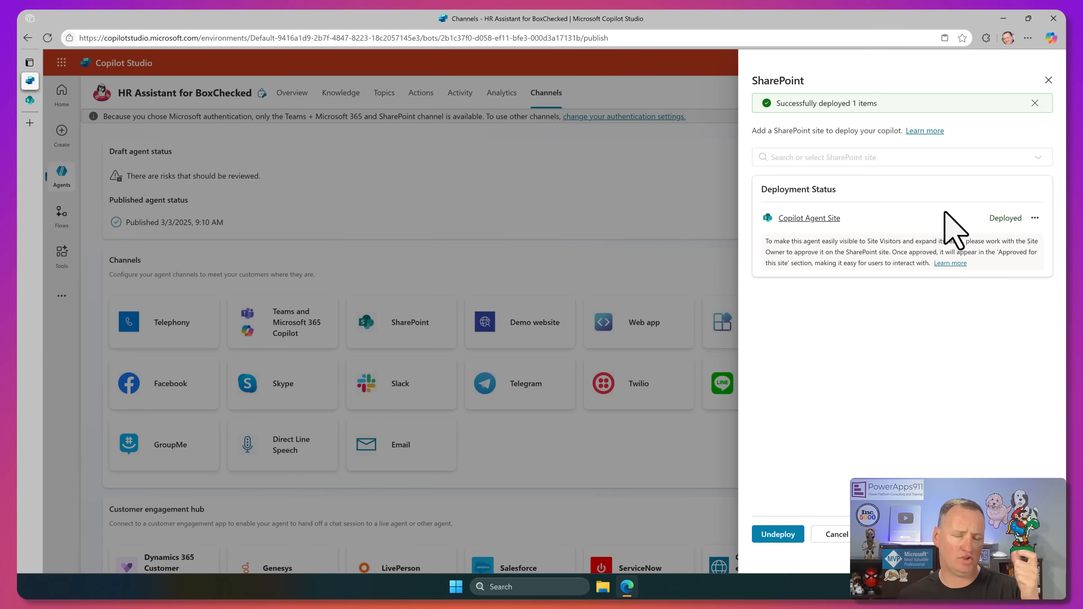
{"action": "mouse_move", "coordinate": [1034, 217]}
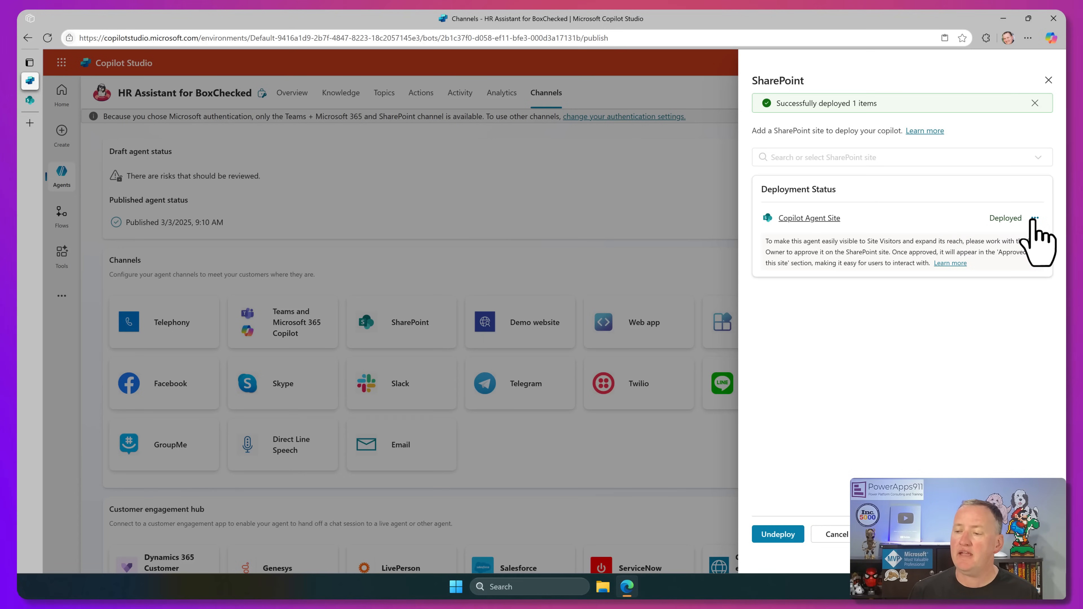
{"action": "left_click", "coordinate": [1035, 218]}
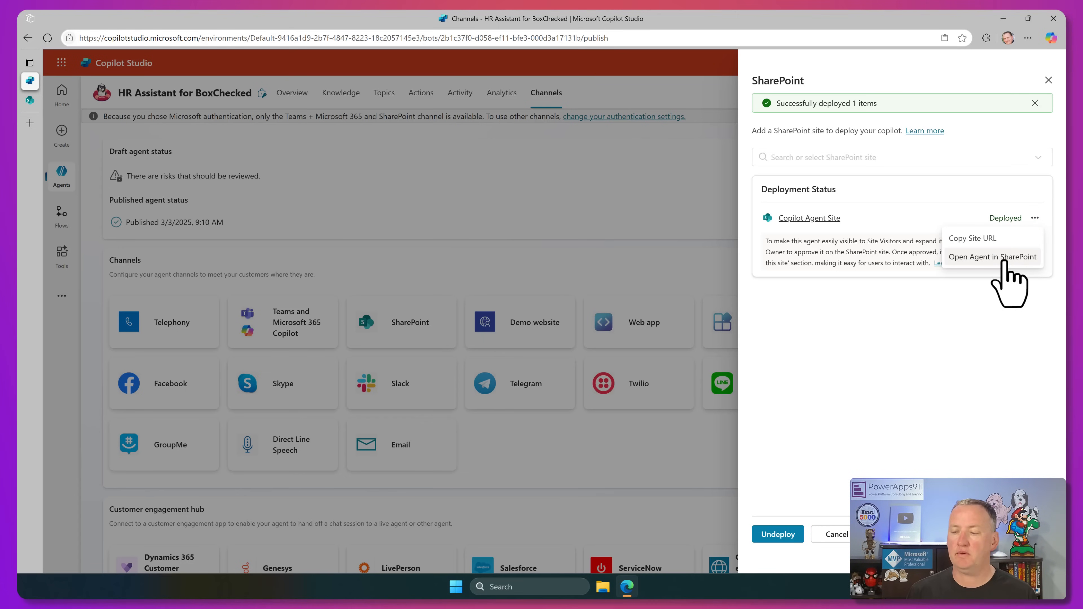
- Launch the deployed HR Assistant for BoxChecked agent in SharePoint via Open Agent in SharePoint
{"action": "left_click", "coordinate": [993, 256]}
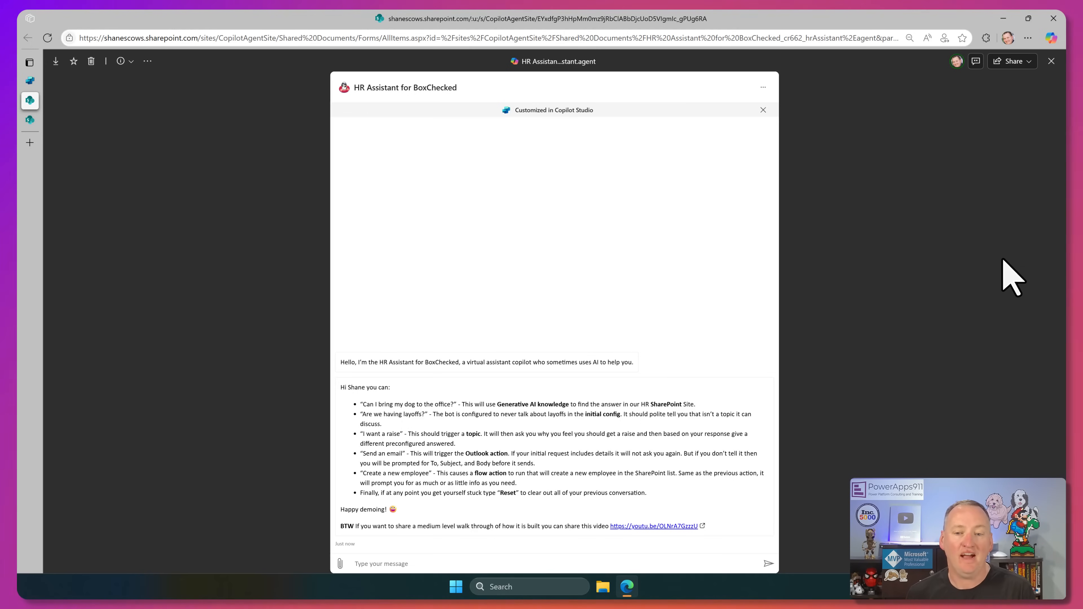
{"action": "mouse_move", "coordinate": [763, 86]}
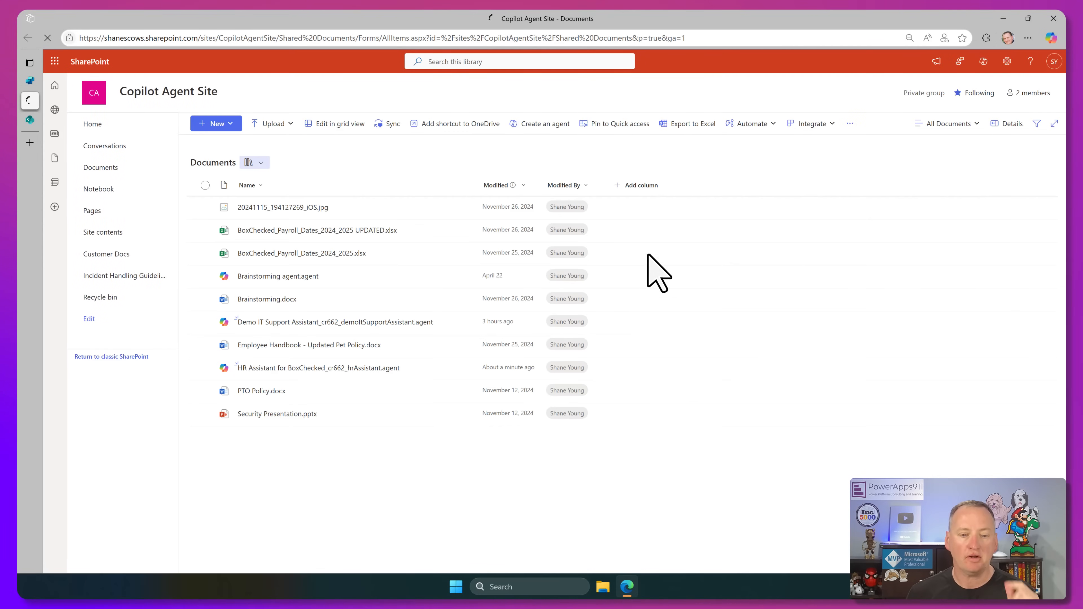
{"action": "mouse_move", "coordinate": [359, 328]}
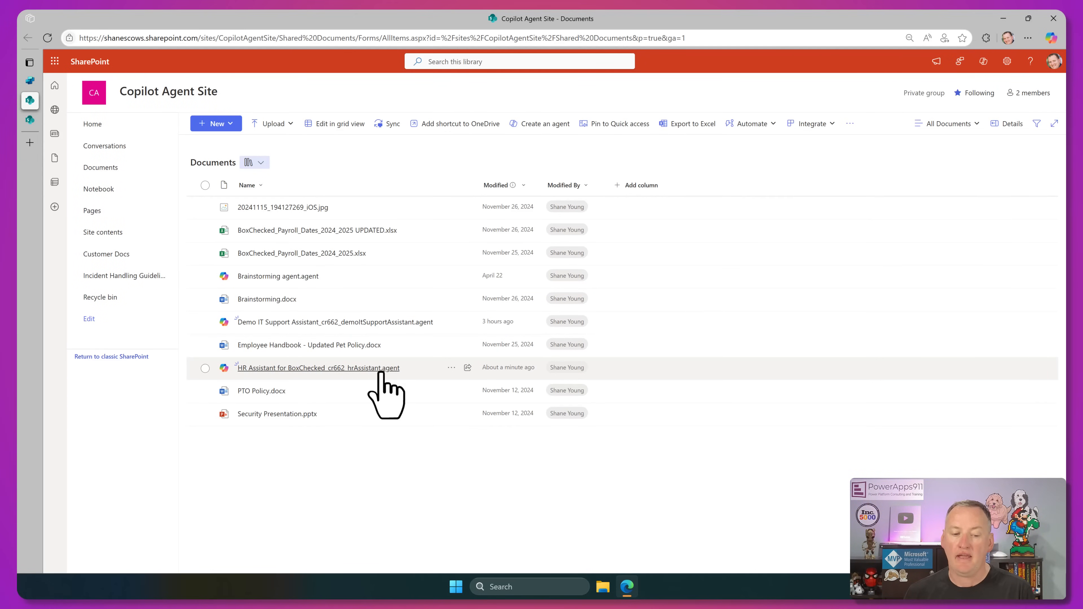
{"action": "mouse_move", "coordinate": [317, 367]}
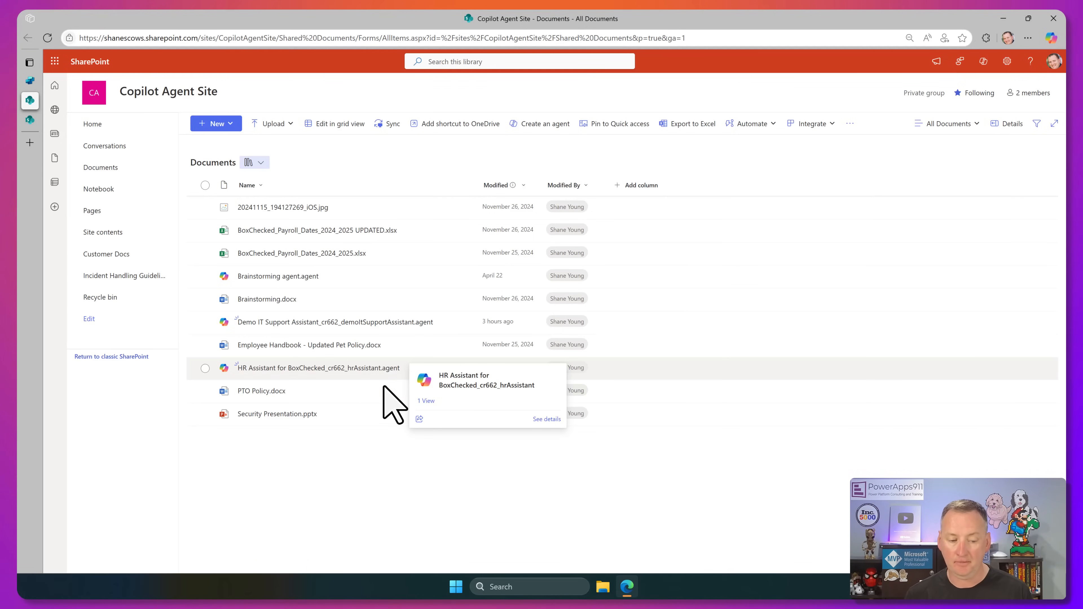
- Download the HR Assistant for BoxChecked .agent file from the Copilot Agent Site documents library
{"action": "left_click", "coordinate": [205, 367]}
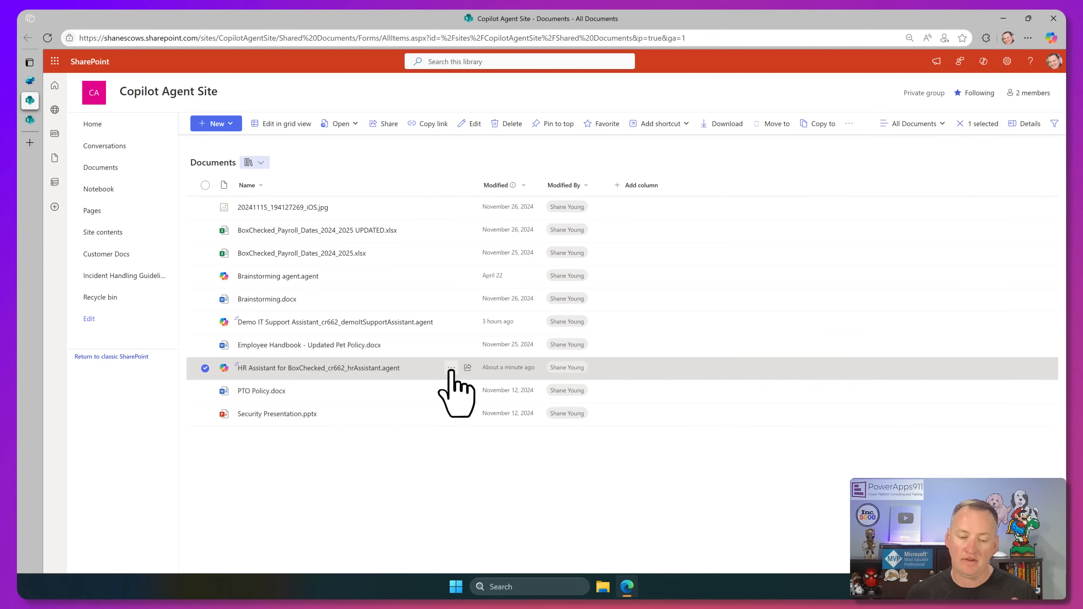
{"action": "left_click", "coordinate": [452, 367]}
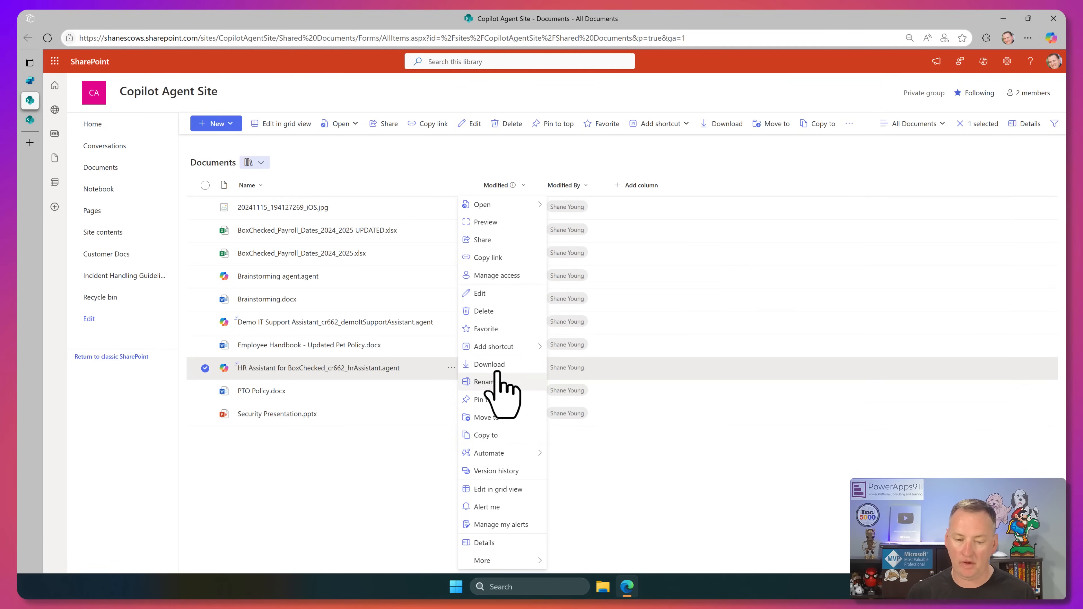
{"action": "left_click", "coordinate": [489, 363]}
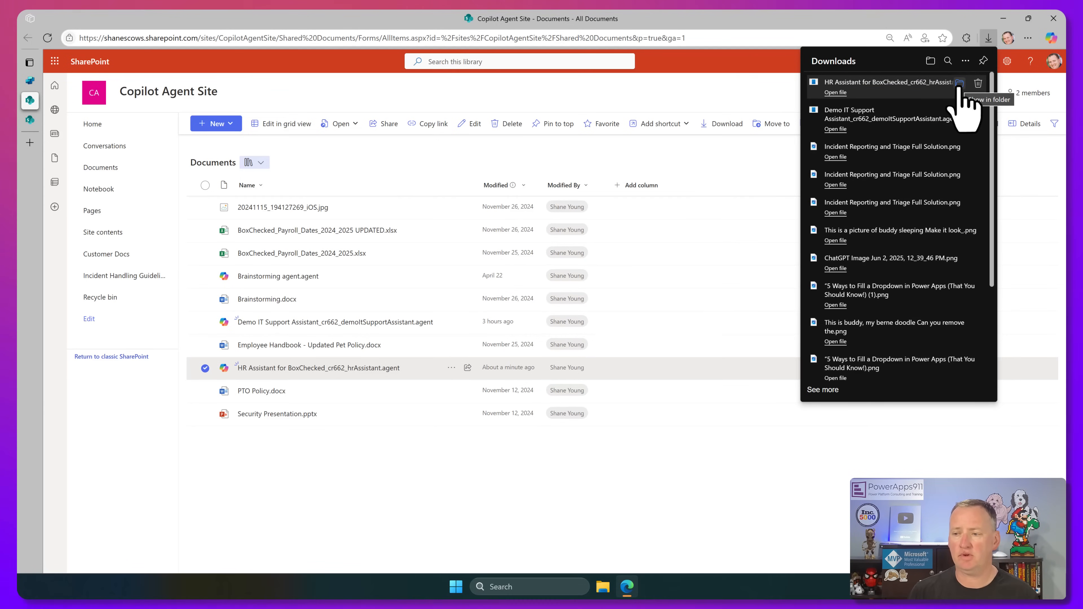
- Show the downloaded .agent file in its folder and open it with Notepad
{"action": "left_click", "coordinate": [989, 99]}
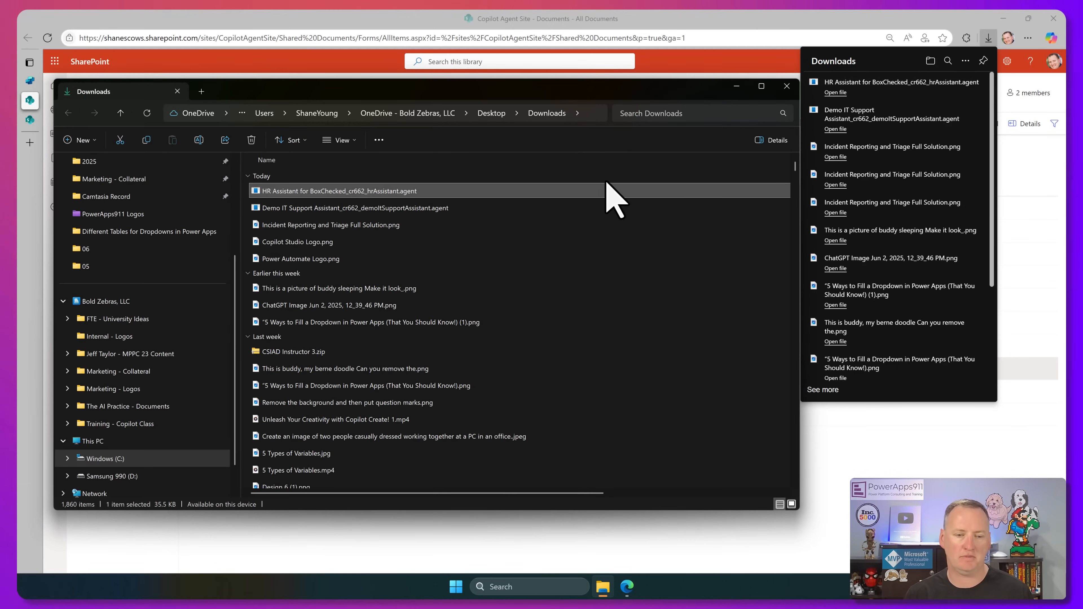
{"action": "right_click", "coordinate": [335, 190]}
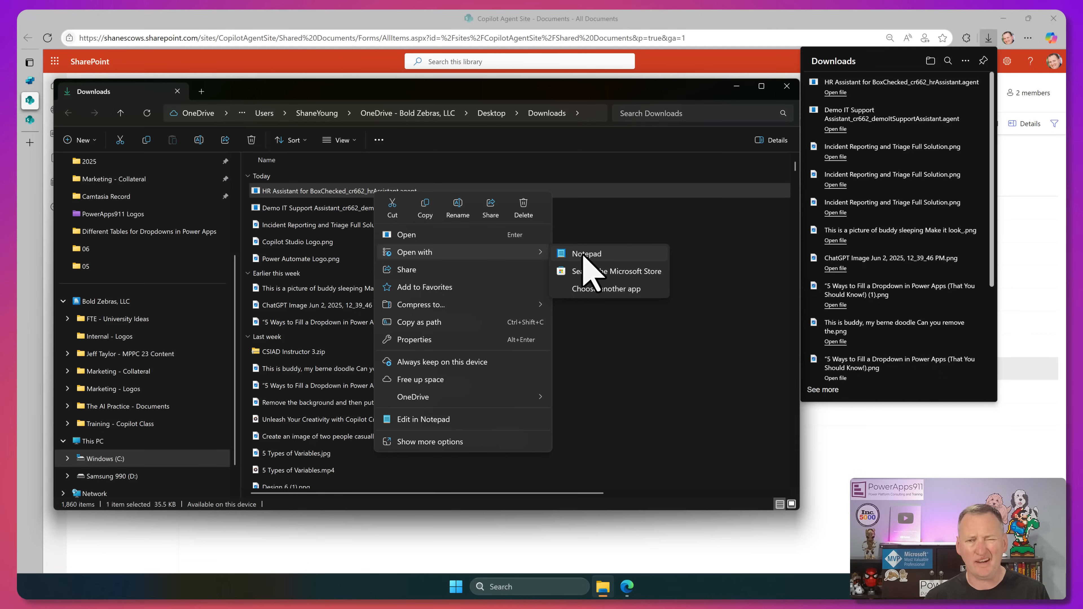
{"action": "left_click", "coordinate": [590, 270]}
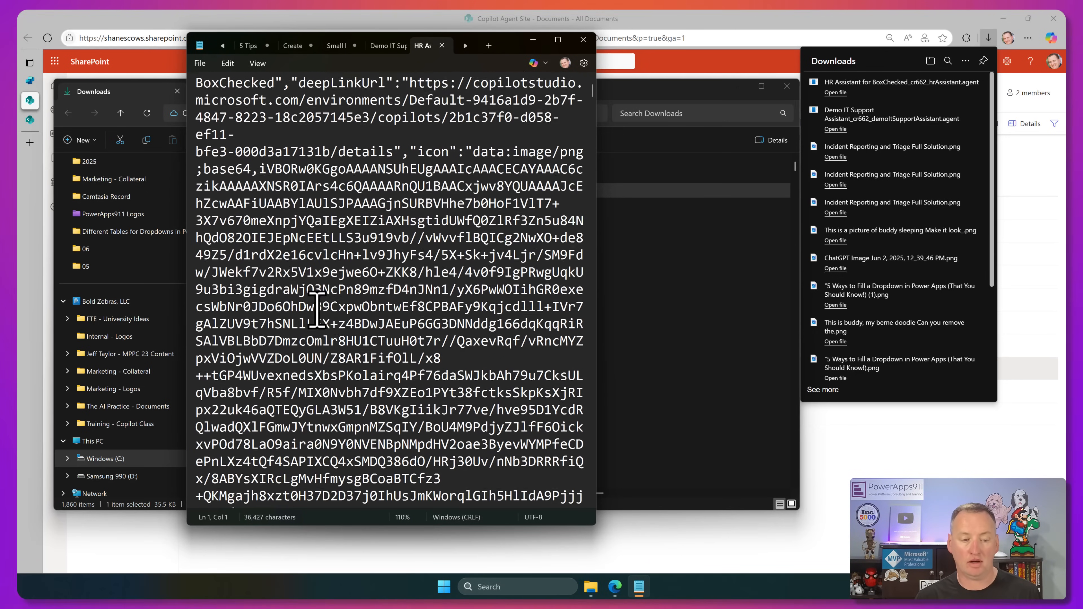
- Highlight the base64 "icon" data in the agent JSON, then minimize Notepad back to SharePoint
{"action": "scroll", "scroll_direction": "down", "scroll_amount": 3}
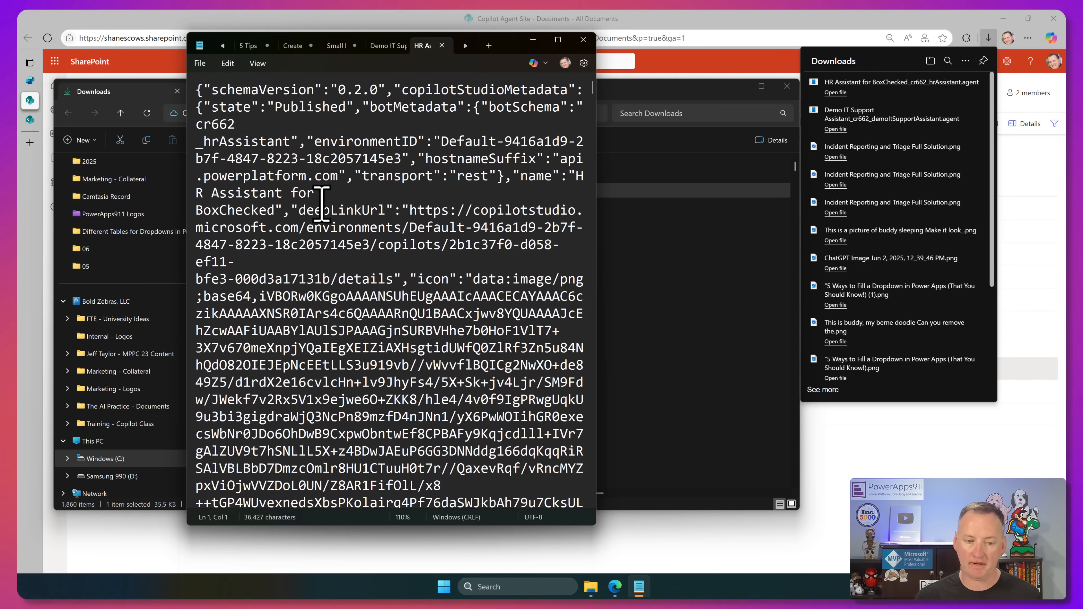
{"action": "left_click_drag", "start_coordinate": [296, 210], "coordinate": [235, 261]}
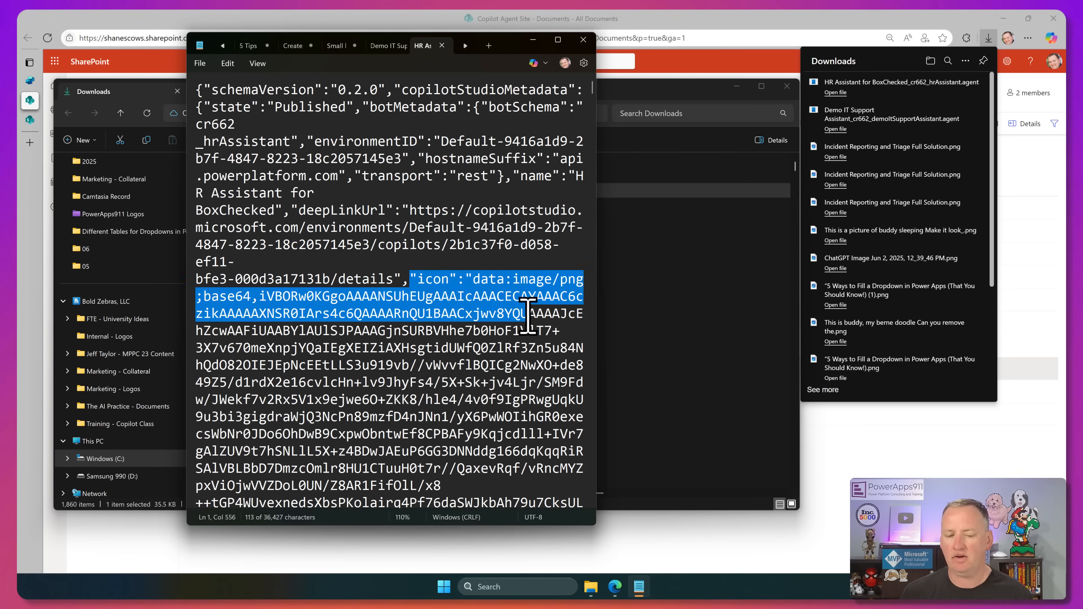
{"action": "left_click_drag", "start_coordinate": [525, 313], "coordinate": [535, 387]}
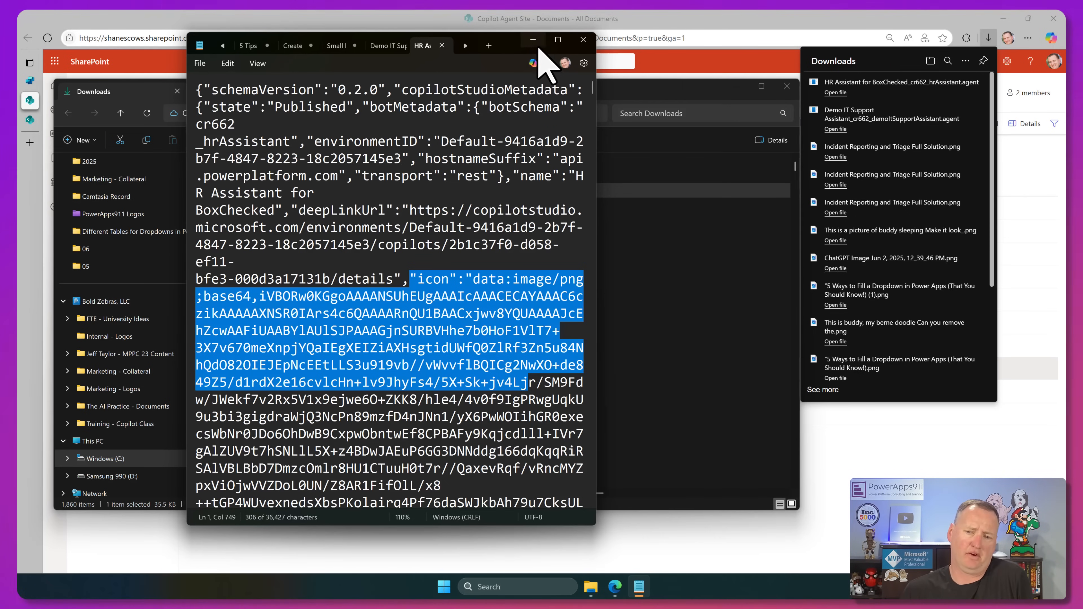
{"action": "mouse_move", "coordinate": [533, 40]}
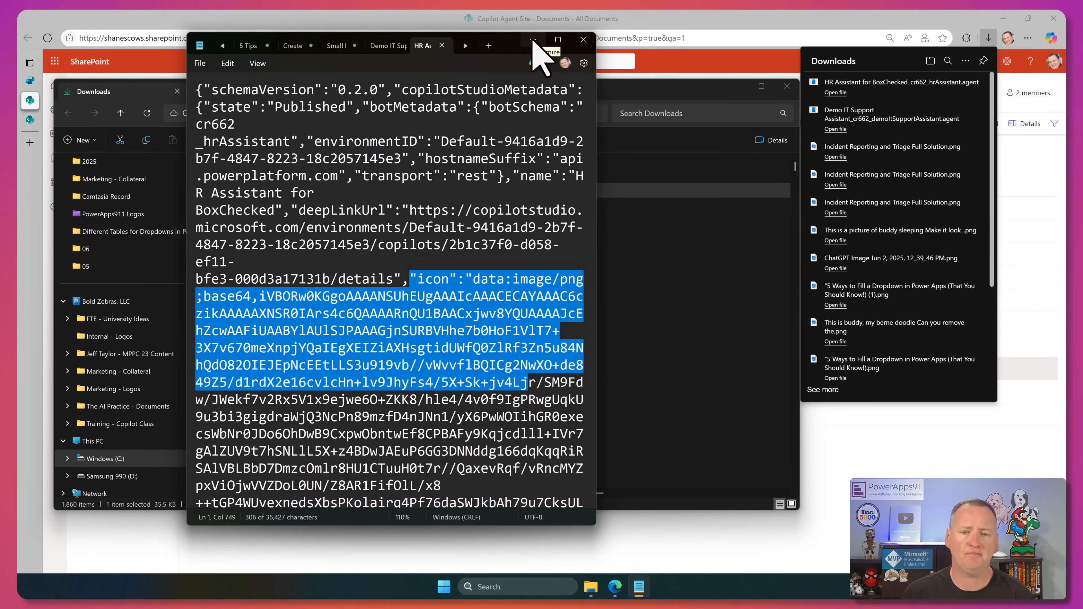
{"action": "left_click", "coordinate": [582, 39]}
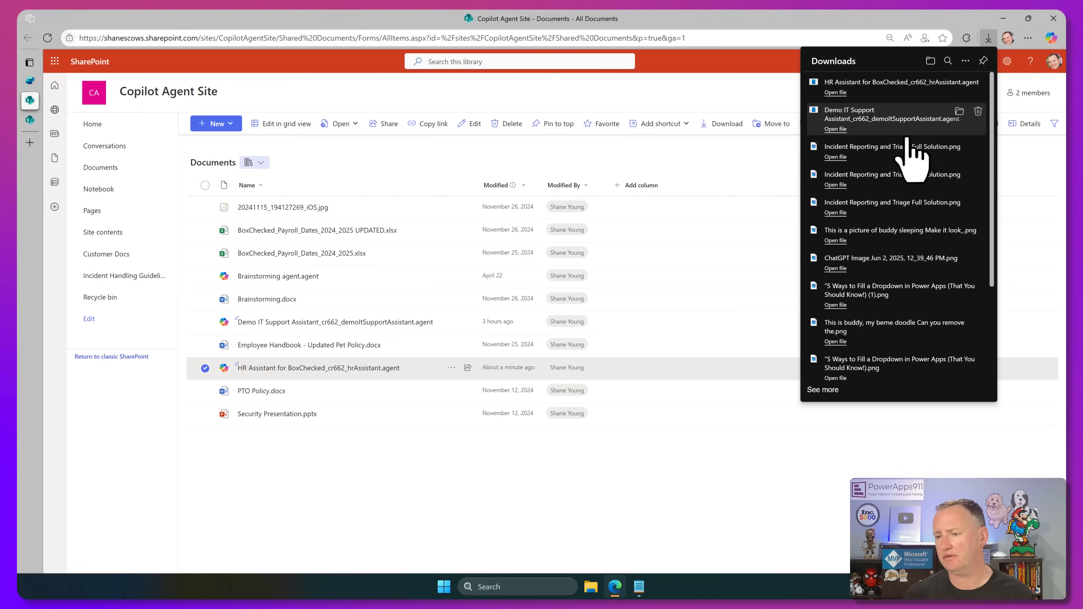
- Dismiss the Downloads flyout and bring up the Copilot pane for Copilot Agent Site
{"action": "left_click", "coordinate": [753, 93]}
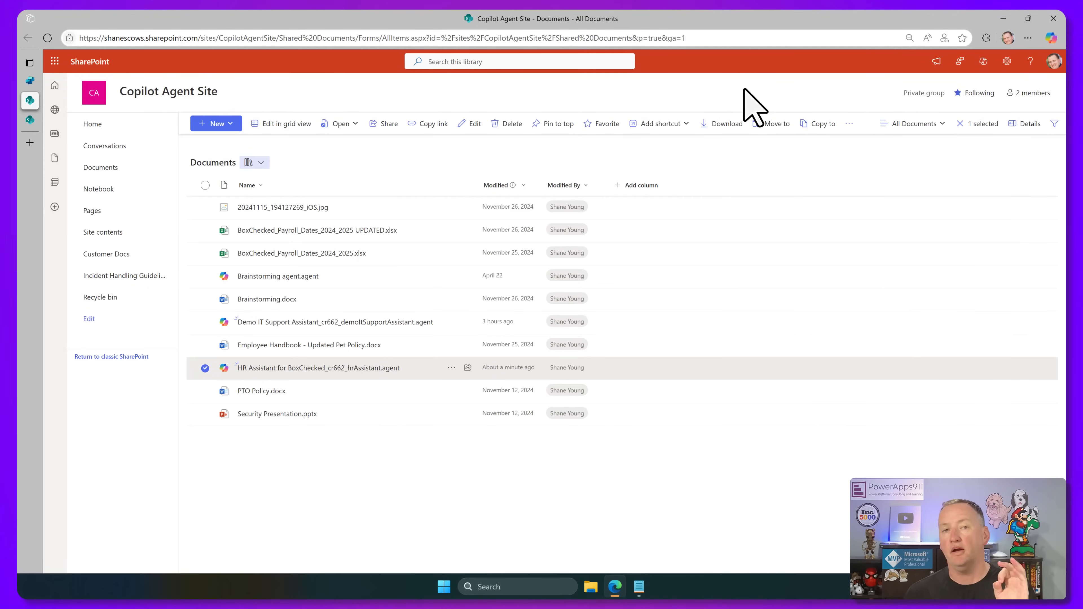
{"action": "mouse_move", "coordinate": [697, 114]}
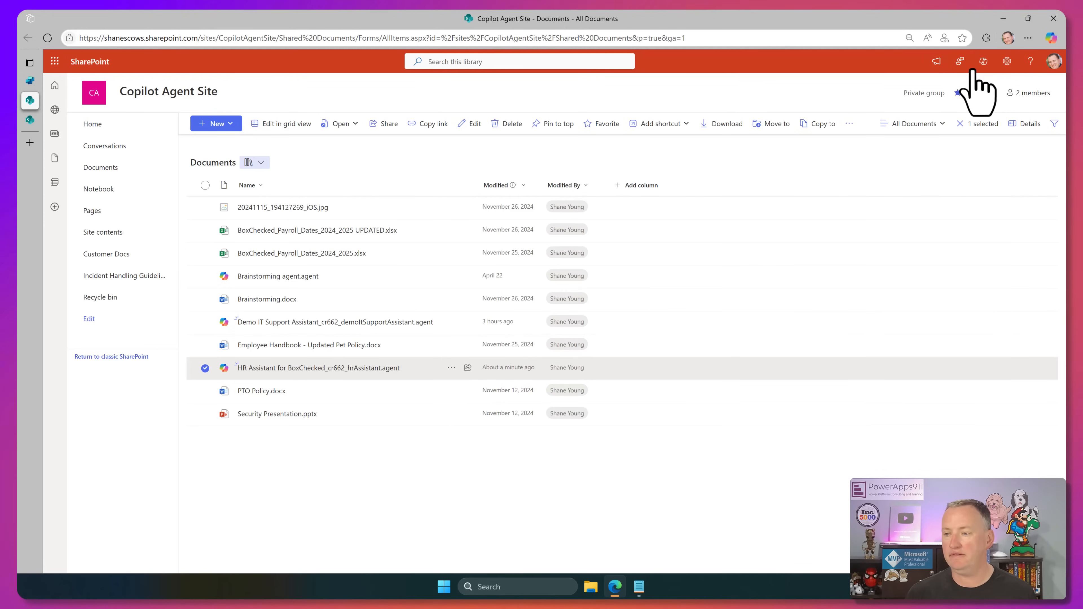
{"action": "left_click", "coordinate": [983, 61]}
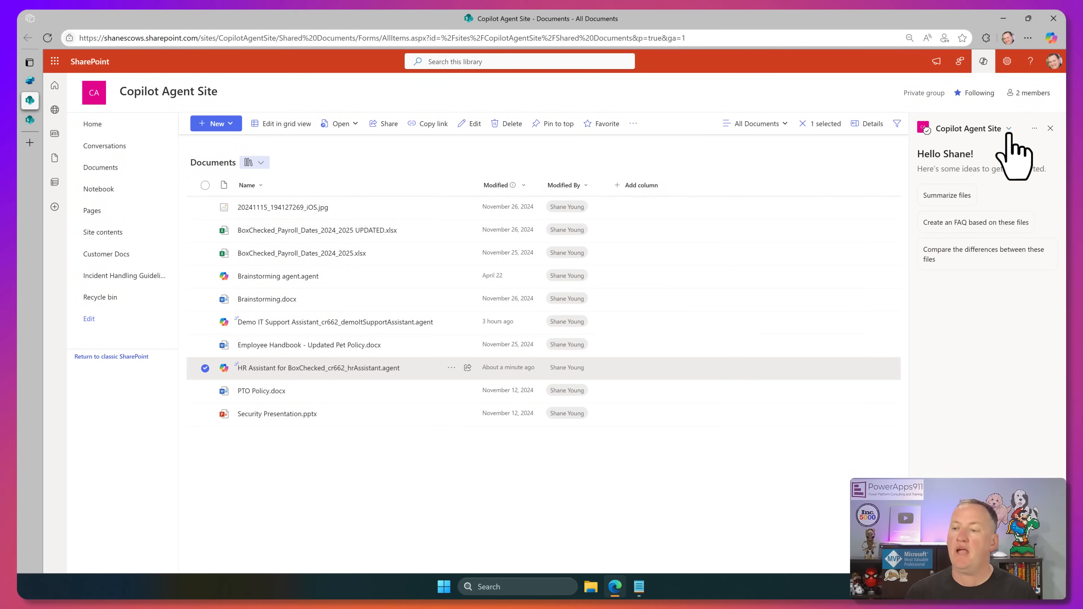
- Select HR Assistant for BoxChecked under Recent as the Copilot pane's active agent
{"action": "left_click", "coordinate": [1008, 129]}
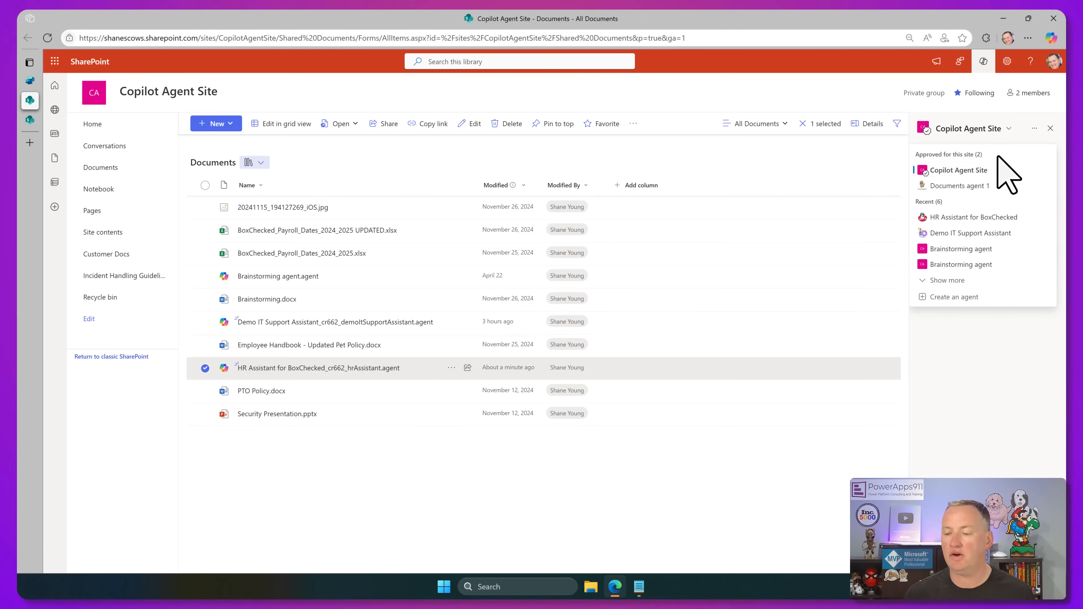
{"action": "mouse_move", "coordinate": [974, 217]}
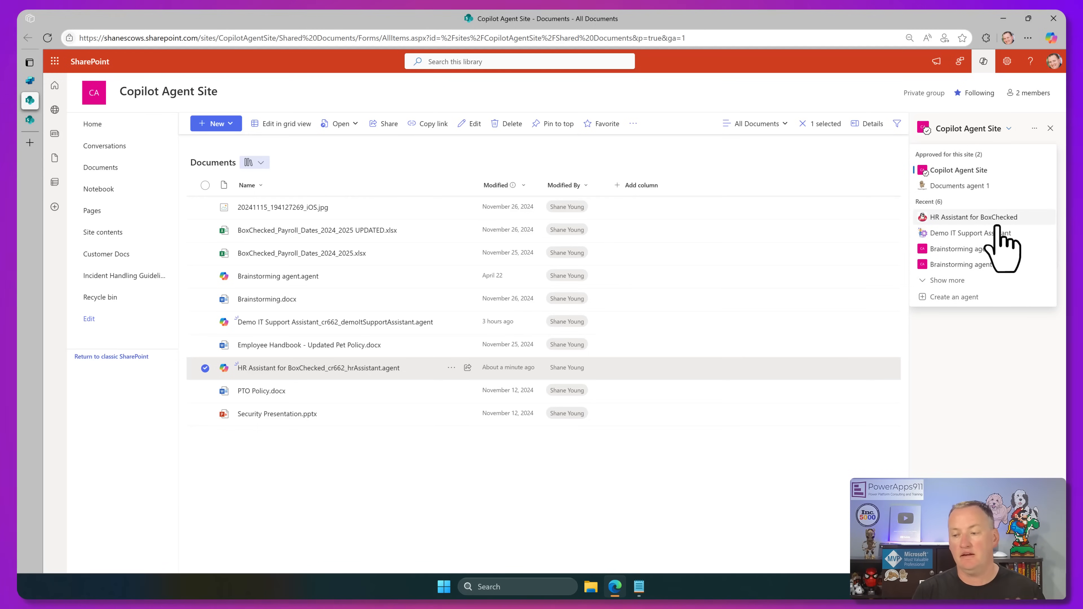
{"action": "left_click", "coordinate": [973, 217]}
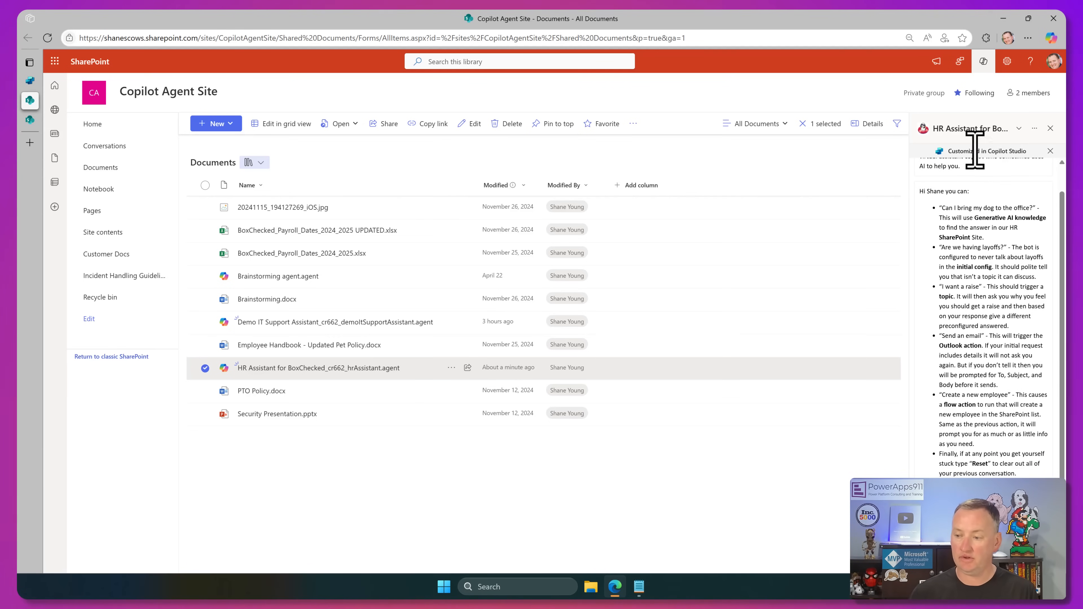
{"action": "mouse_move", "coordinate": [944, 288]}
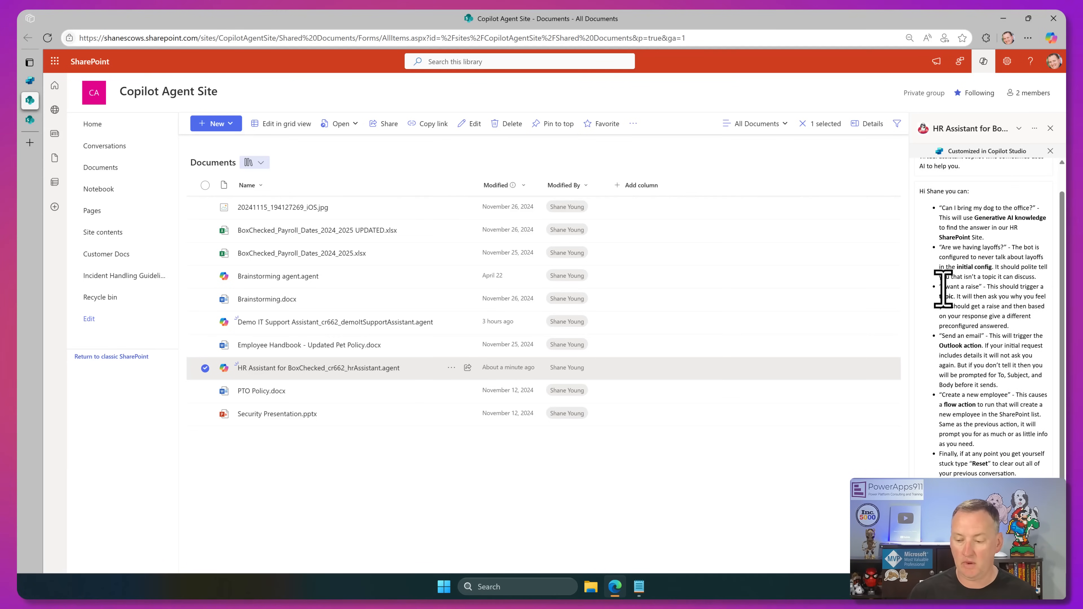
{"action": "mouse_move", "coordinate": [974, 425]}
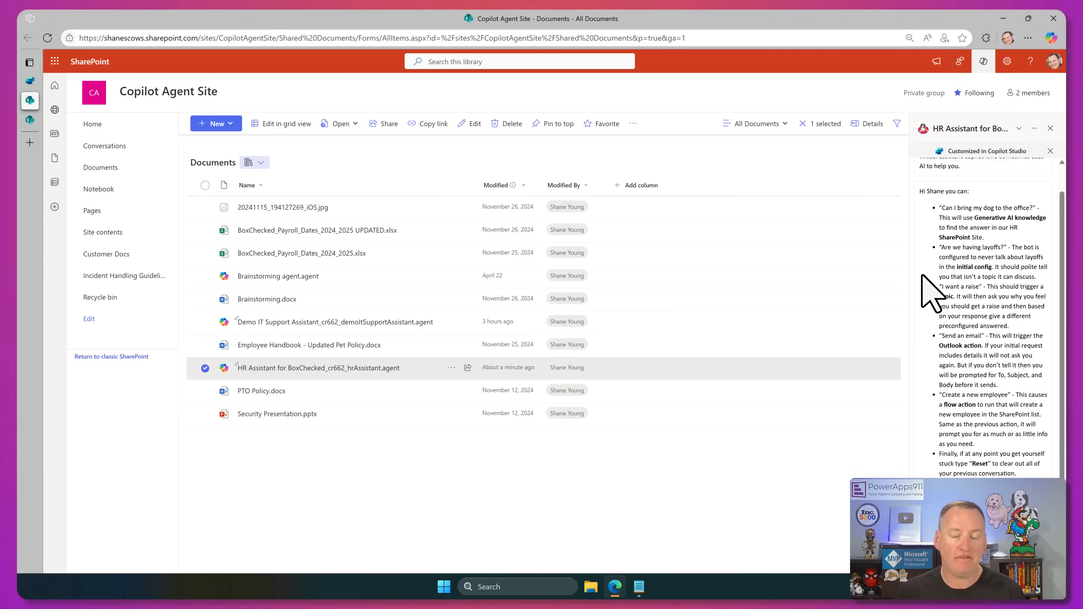
{"action": "mouse_move", "coordinate": [1025, 149]}
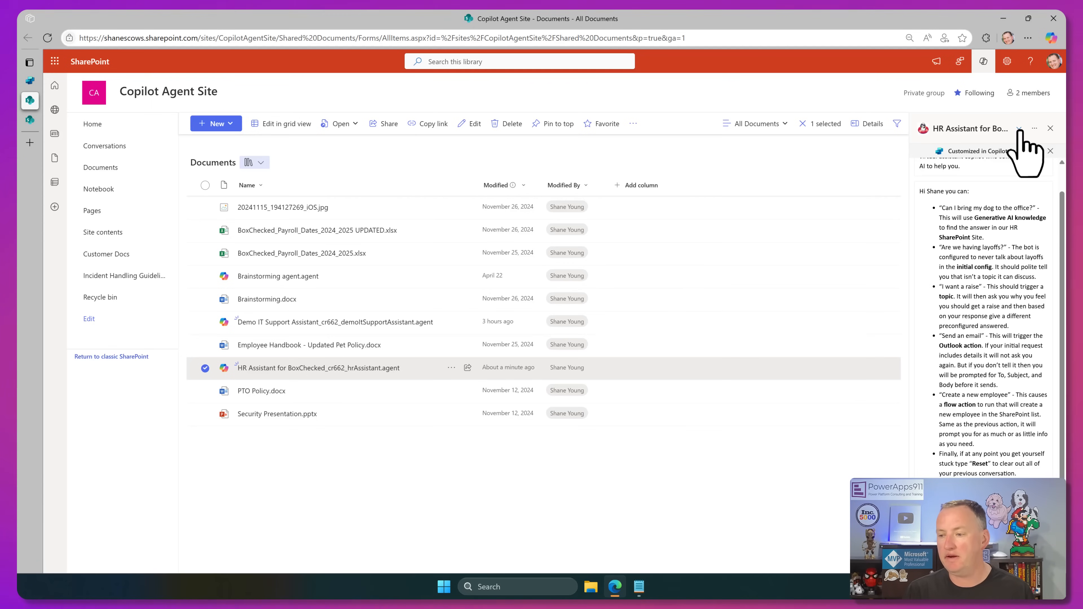
- Show the agent's options (Share, Edit in Copilot Studio, About), then return to the Copilot Studio tab
{"action": "left_click", "coordinate": [1033, 129]}
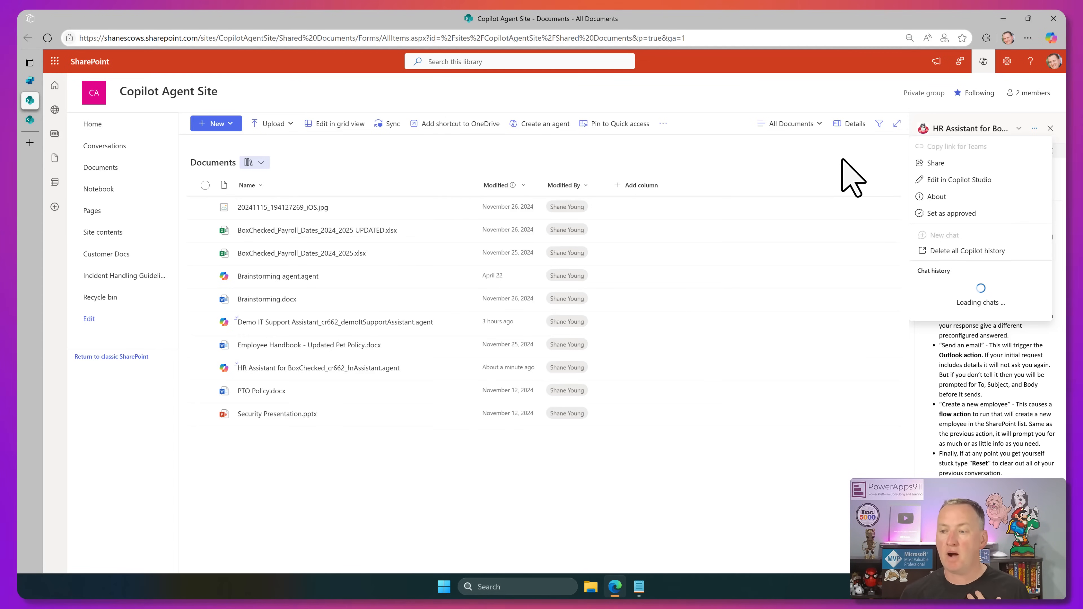
{"action": "mouse_move", "coordinate": [982, 61]}
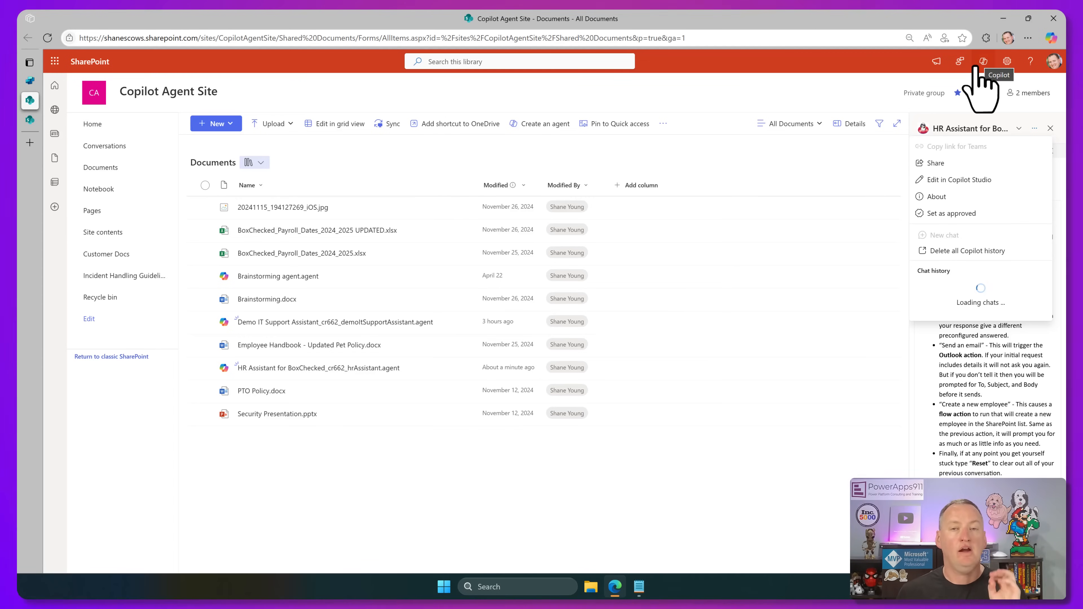
{"action": "left_click", "coordinate": [957, 93]}
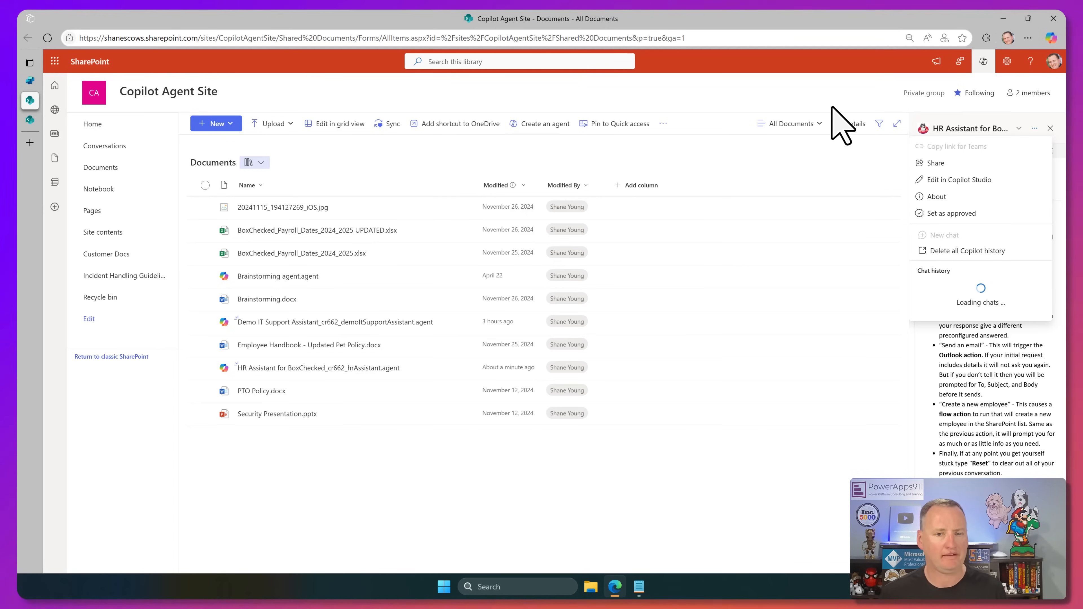
{"action": "mouse_move", "coordinate": [825, 111]}
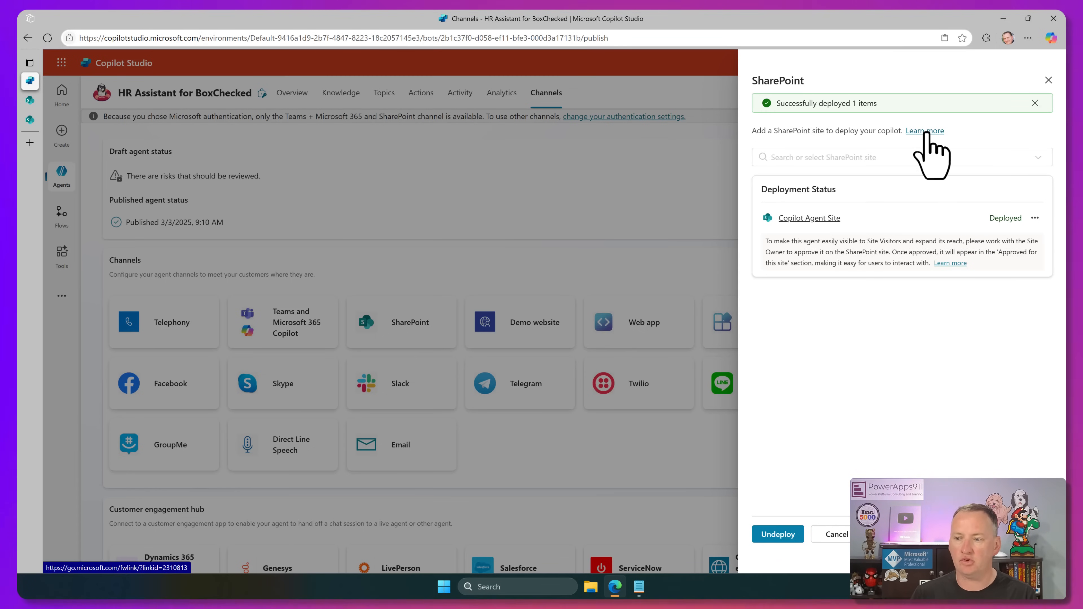
- Read the Microsoft Learn 'Publish an agent to SharePoint' article's Configure the SharePoint channel section
{"action": "left_click", "coordinate": [925, 131]}
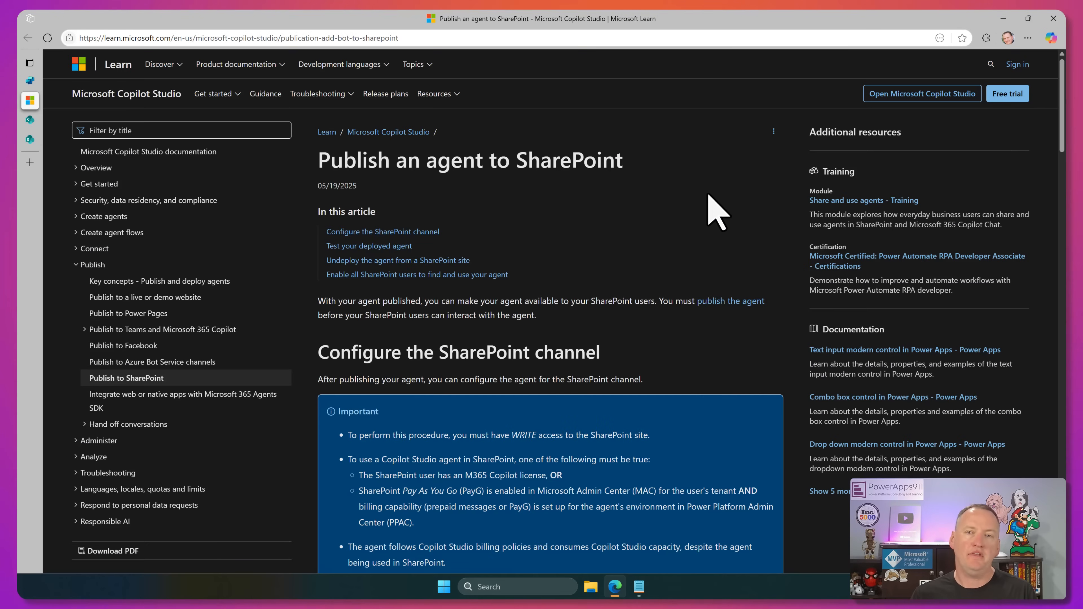
{"action": "scroll", "scroll_direction": "down", "scroll_amount": 3}
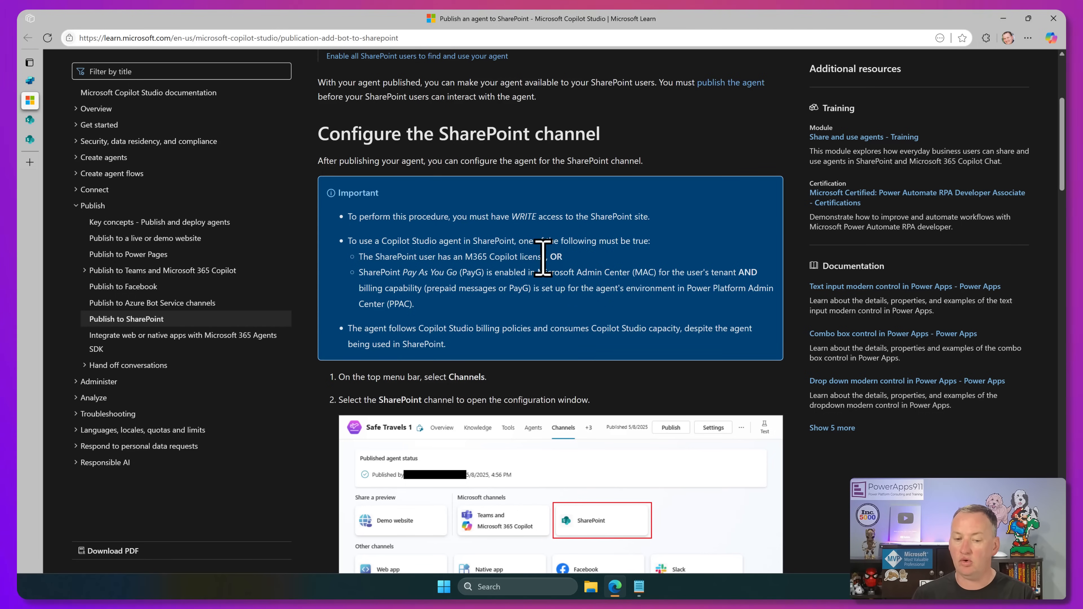
{"action": "mouse_move", "coordinate": [533, 283]}
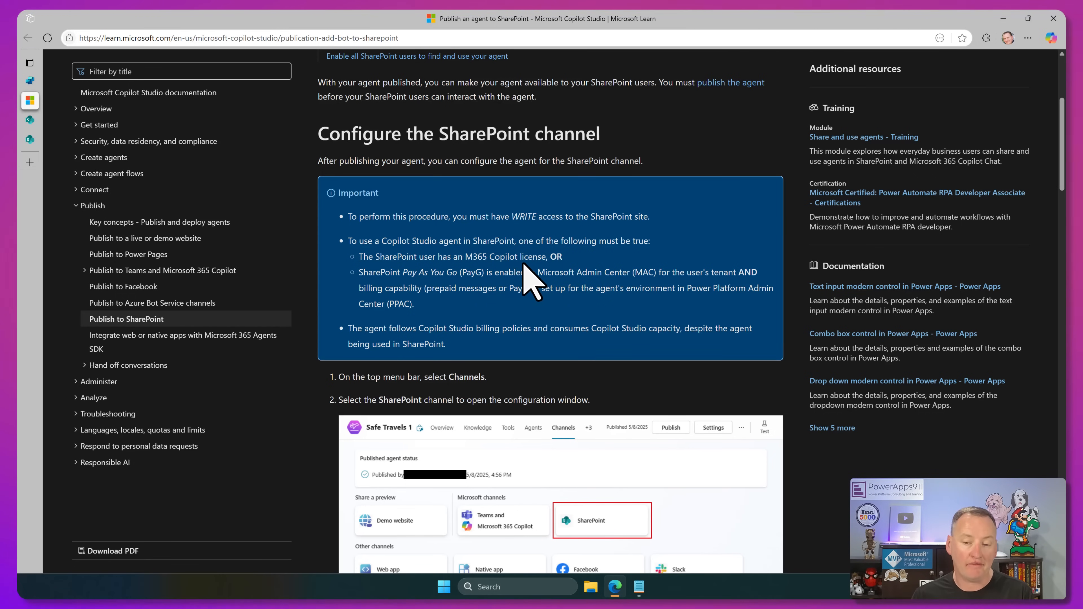
{"action": "mouse_move", "coordinate": [684, 271]}
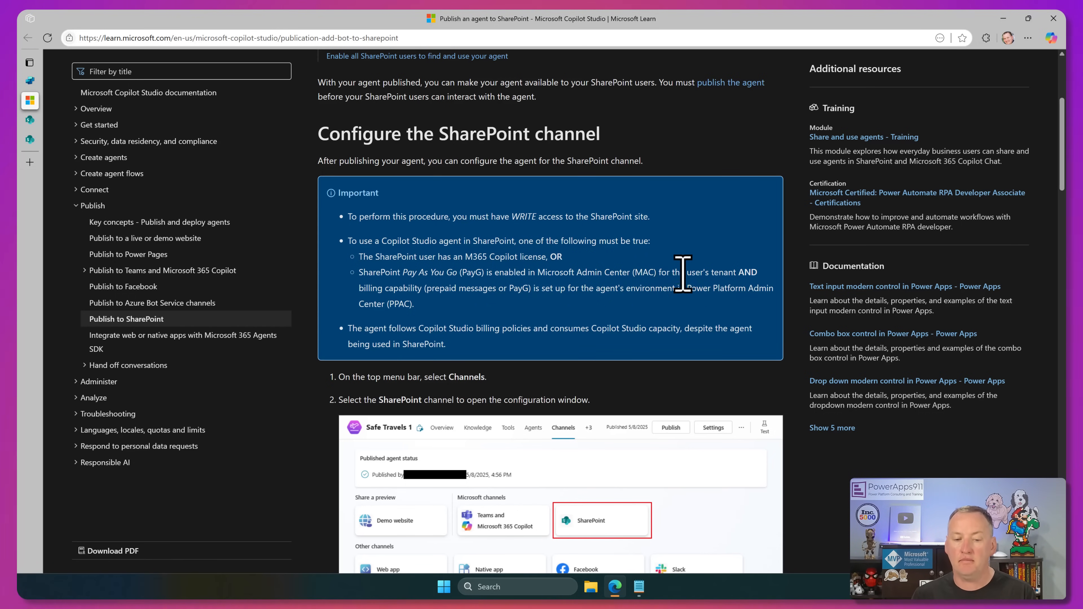
{"action": "mouse_move", "coordinate": [490, 325]}
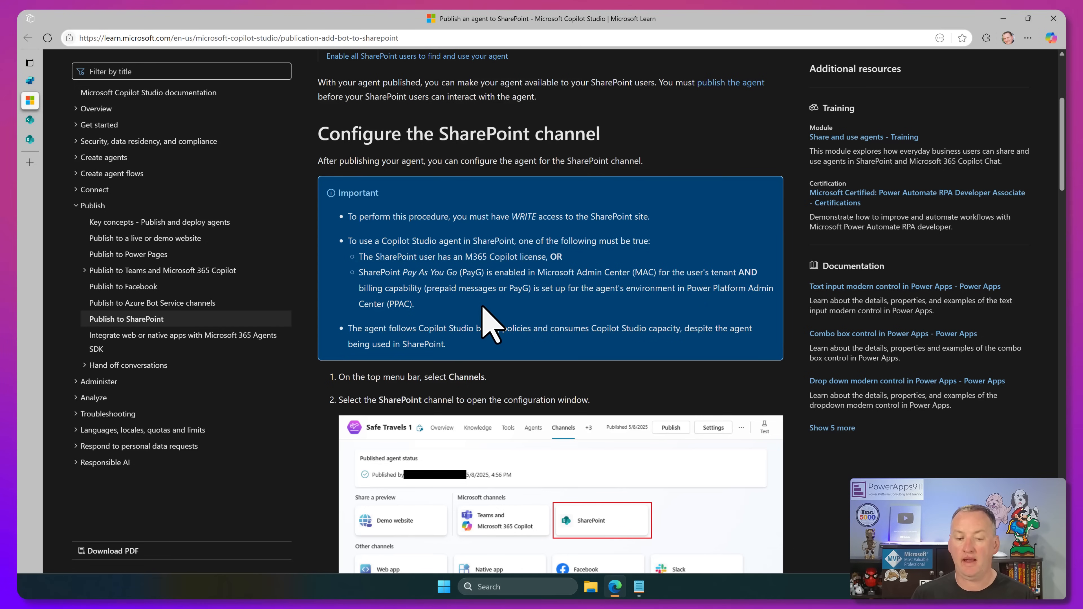
{"action": "mouse_move", "coordinate": [545, 314]}
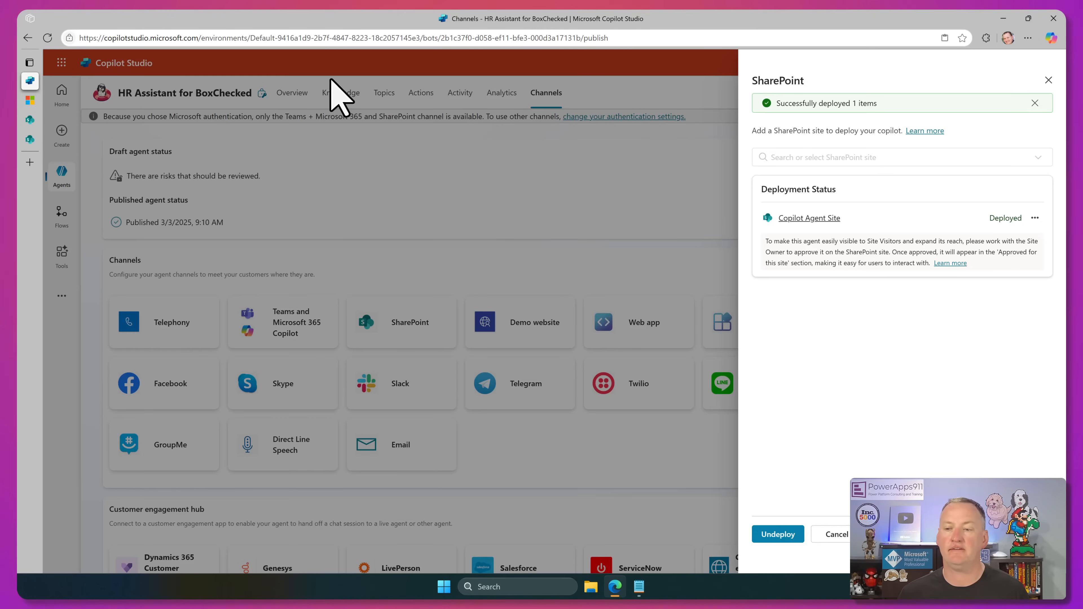
{"action": "mouse_move", "coordinate": [873, 128]}
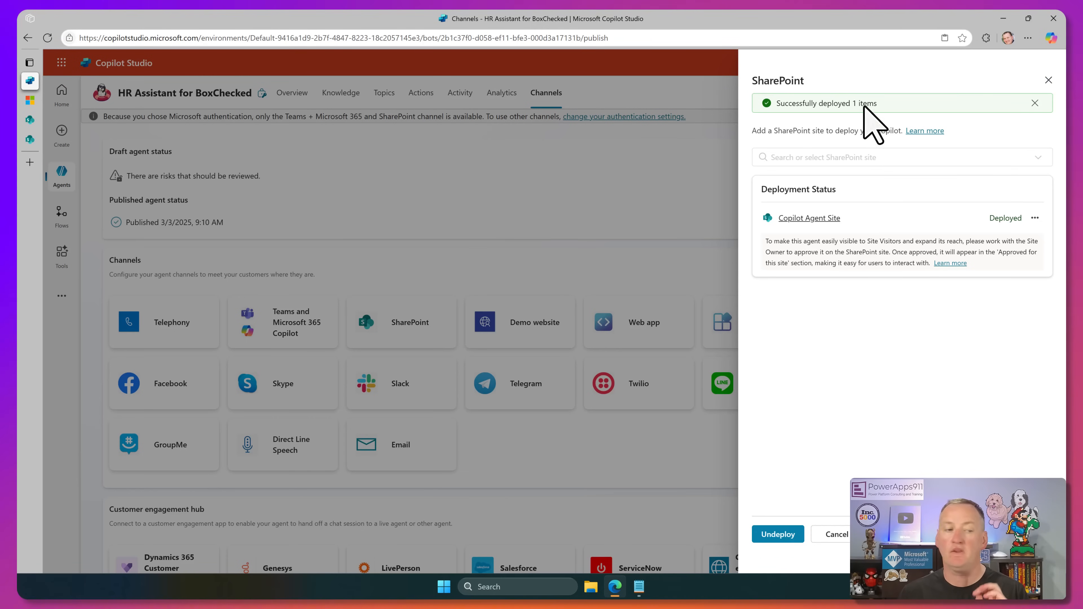
- Try to edit the HR Assistant .agent file from its row menu and dismiss the blank Edit agent form
{"action": "left_click", "coordinate": [809, 218]}
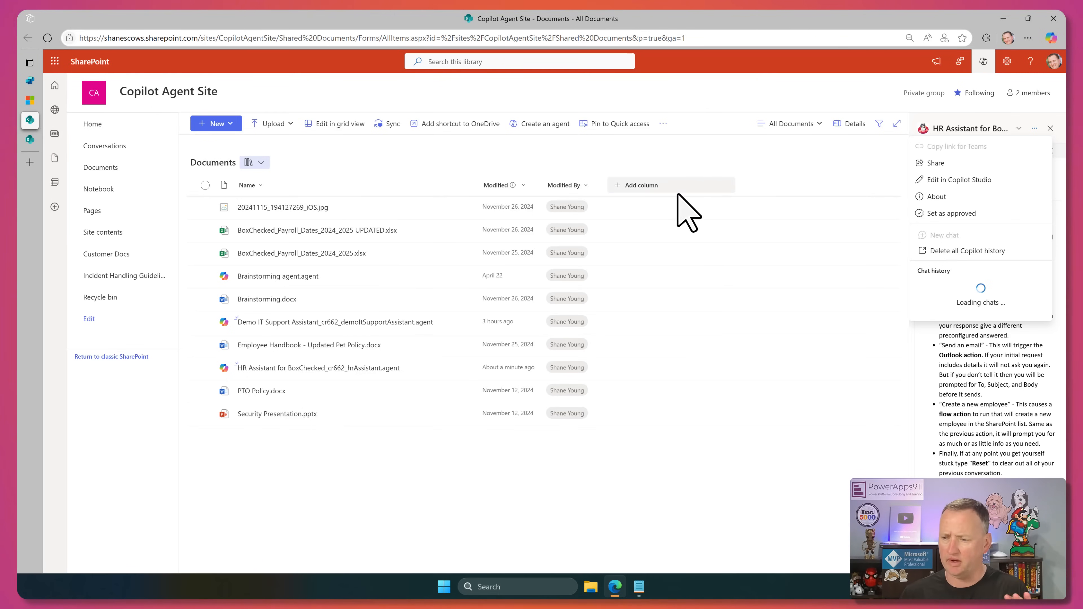
{"action": "mouse_move", "coordinate": [874, 170]}
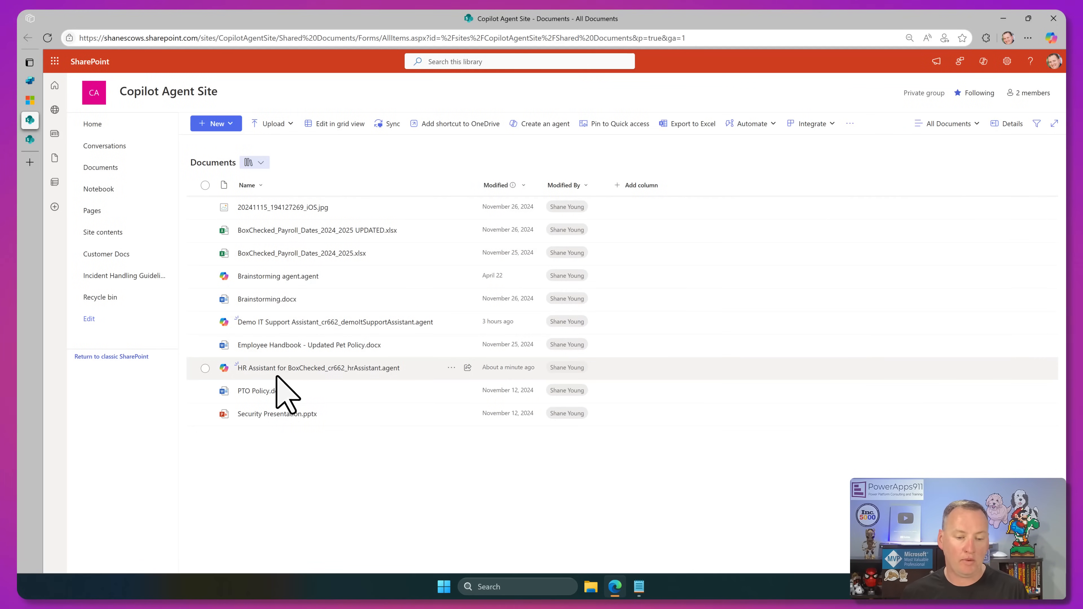
{"action": "left_click", "coordinate": [452, 367]}
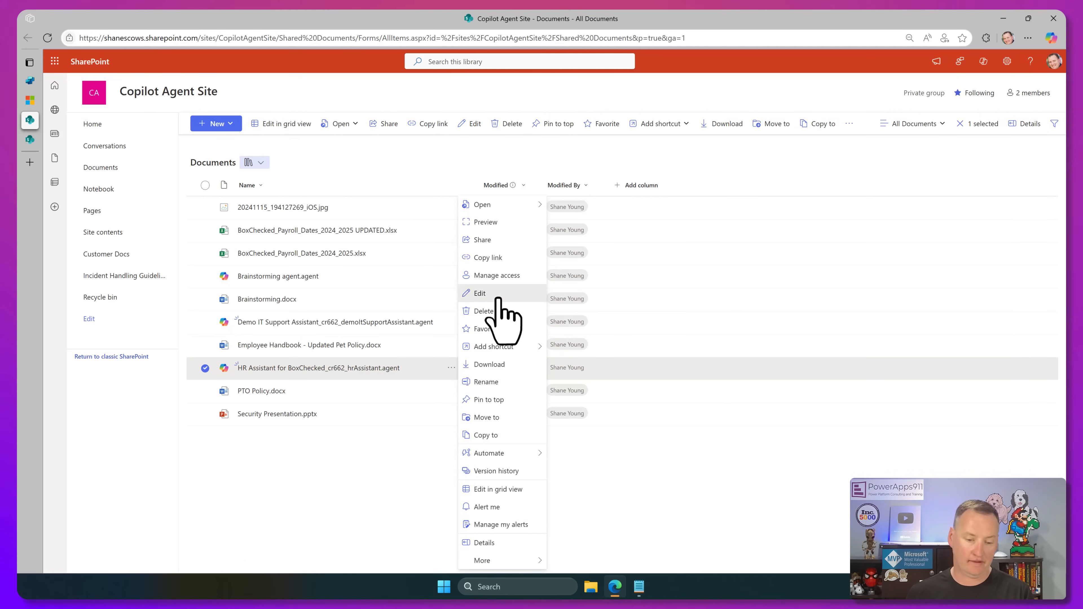
{"action": "left_click", "coordinate": [479, 293]}
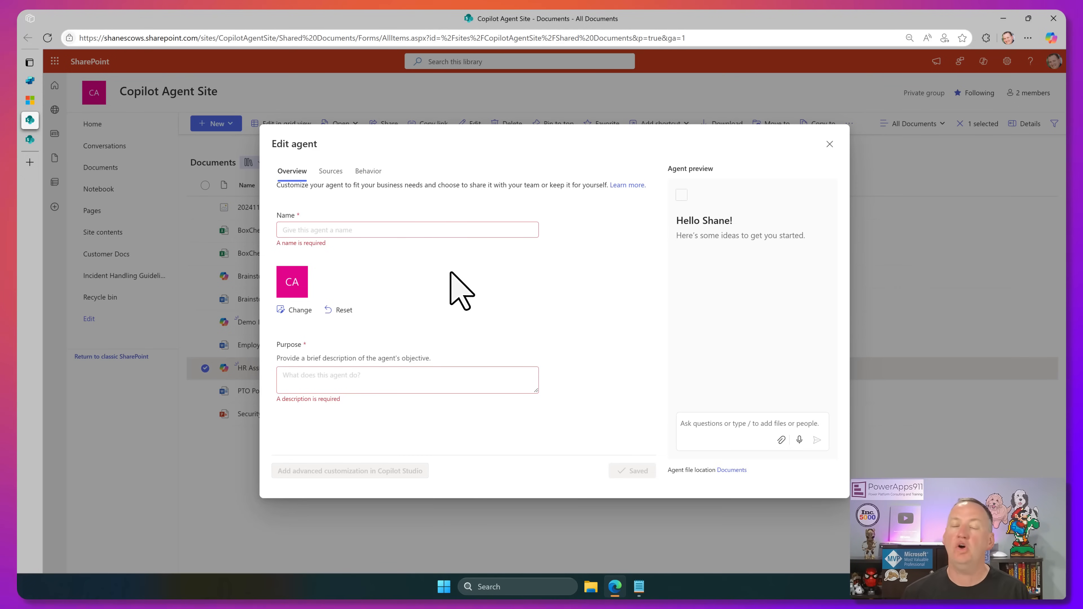
{"action": "mouse_move", "coordinate": [473, 280]}
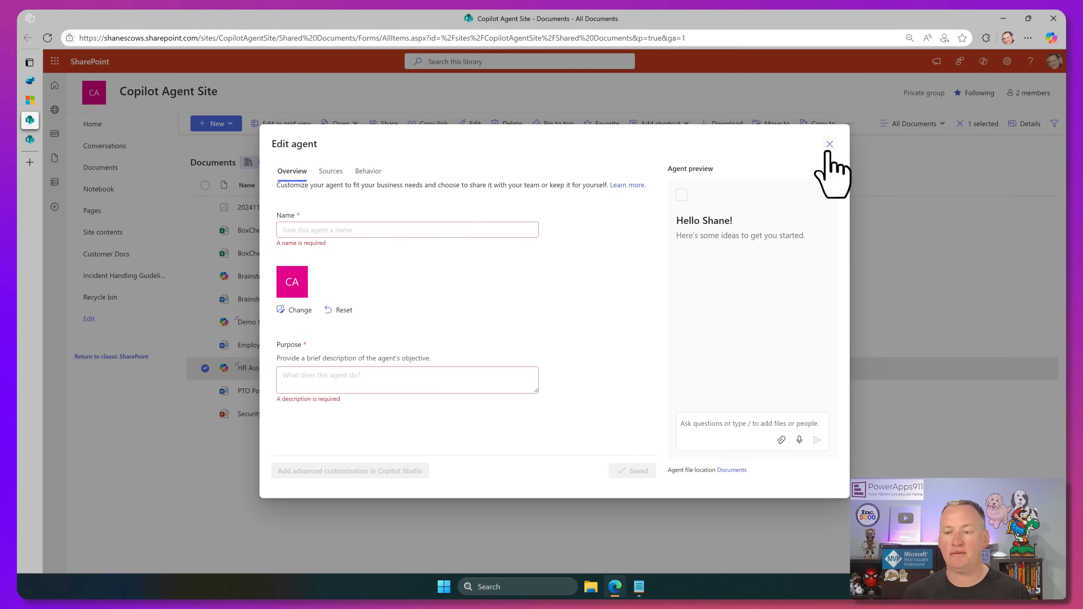
{"action": "left_click", "coordinate": [829, 144]}
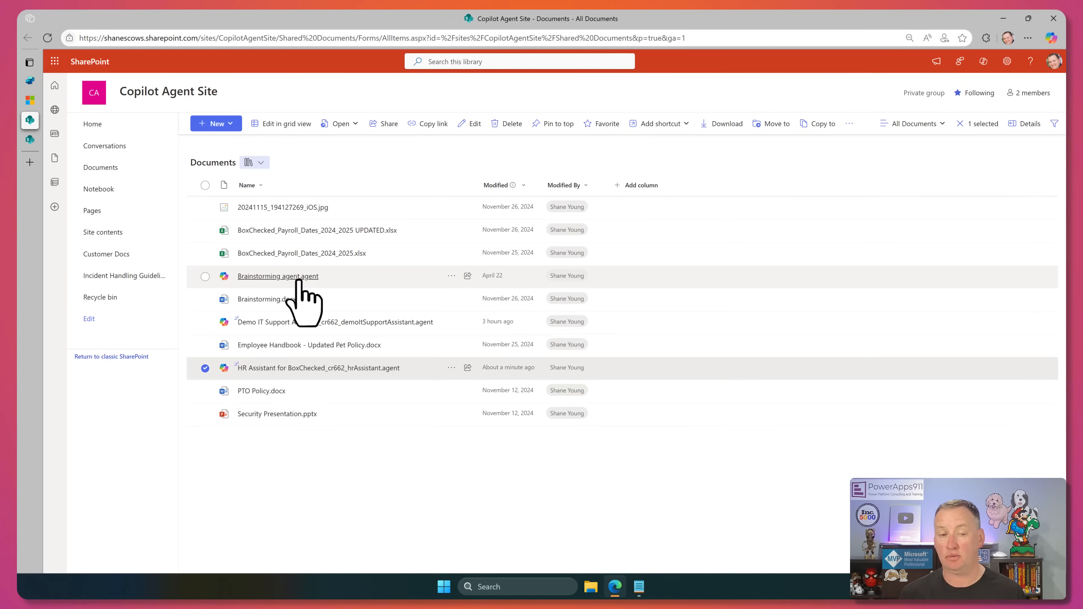
{"action": "mouse_move", "coordinate": [278, 276]}
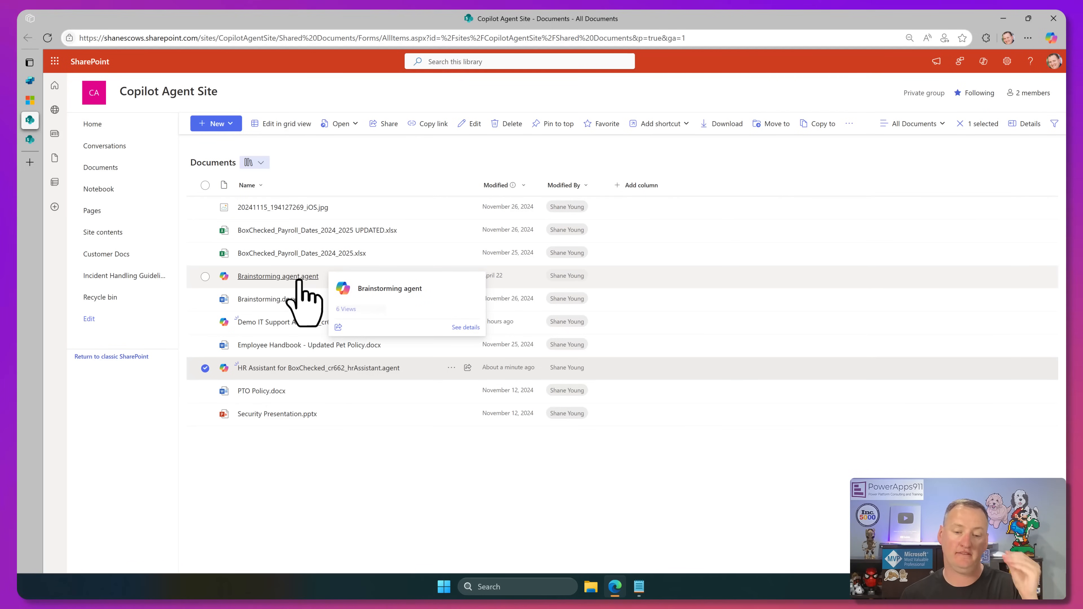
{"action": "left_click", "coordinate": [452, 276]}
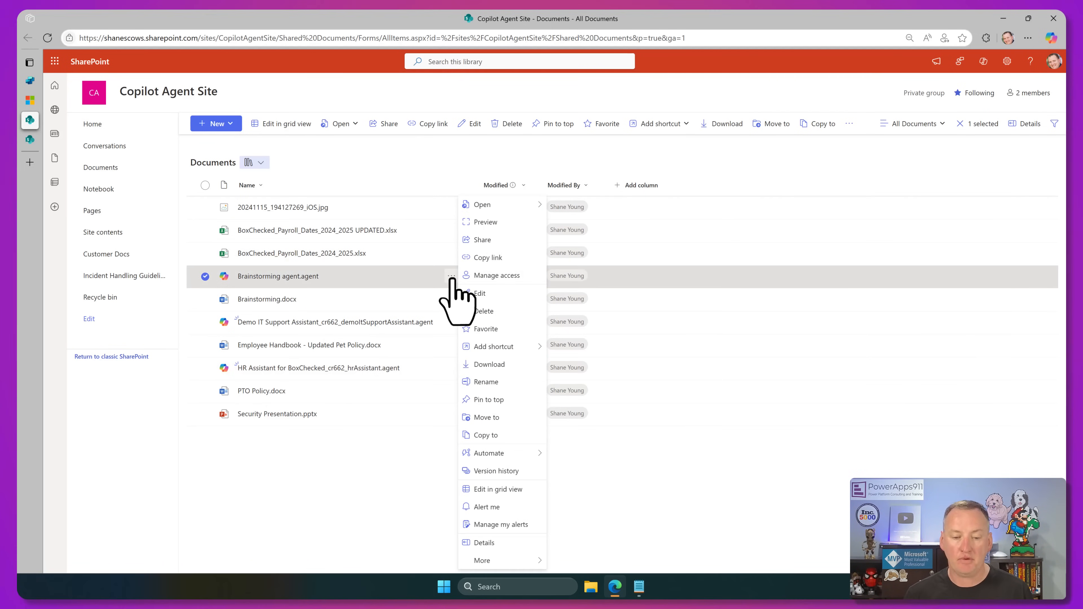
{"action": "left_click", "coordinate": [478, 294]}
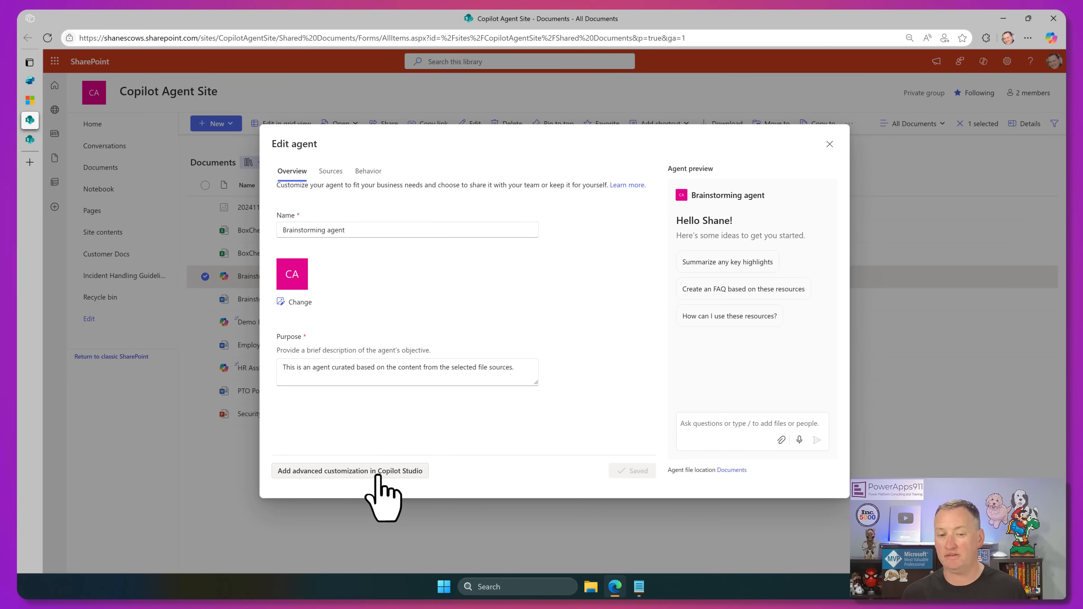
{"action": "left_click", "coordinate": [350, 470]}
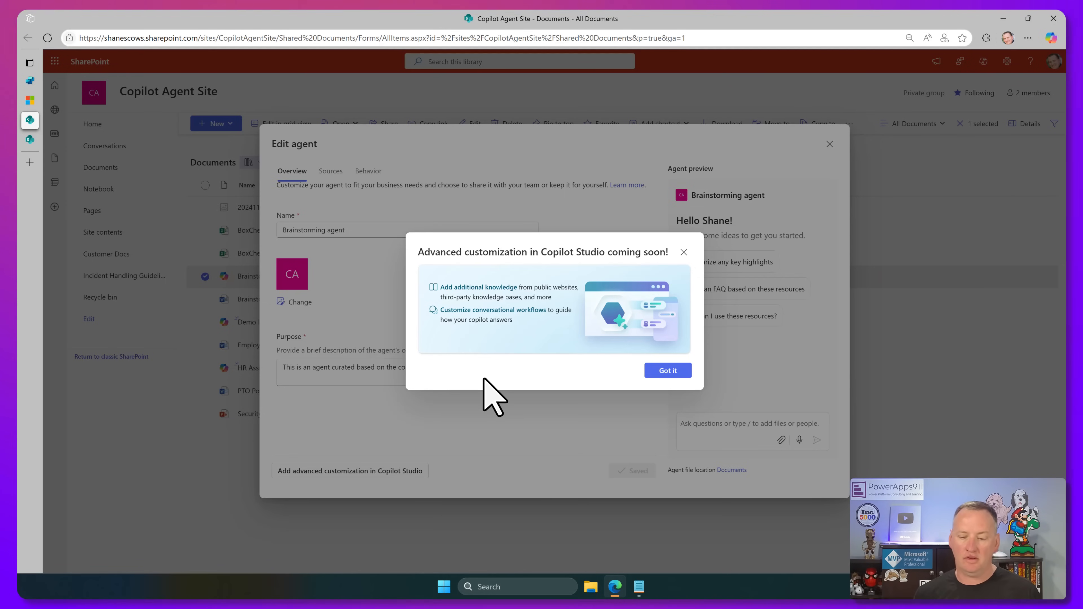
{"action": "left_click", "coordinate": [667, 370]}
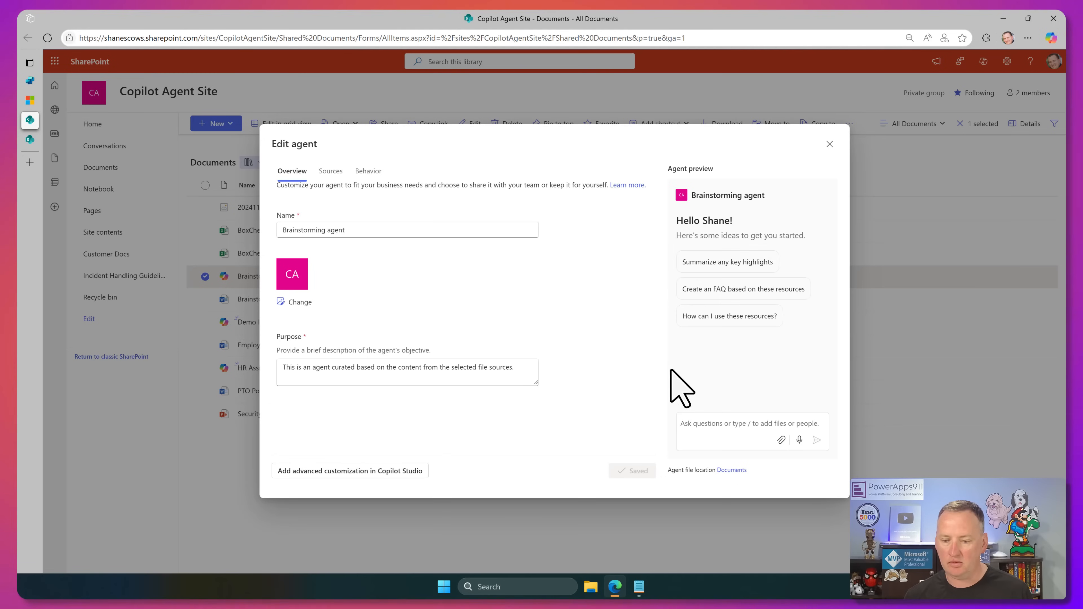
{"action": "left_click", "coordinate": [828, 144]}
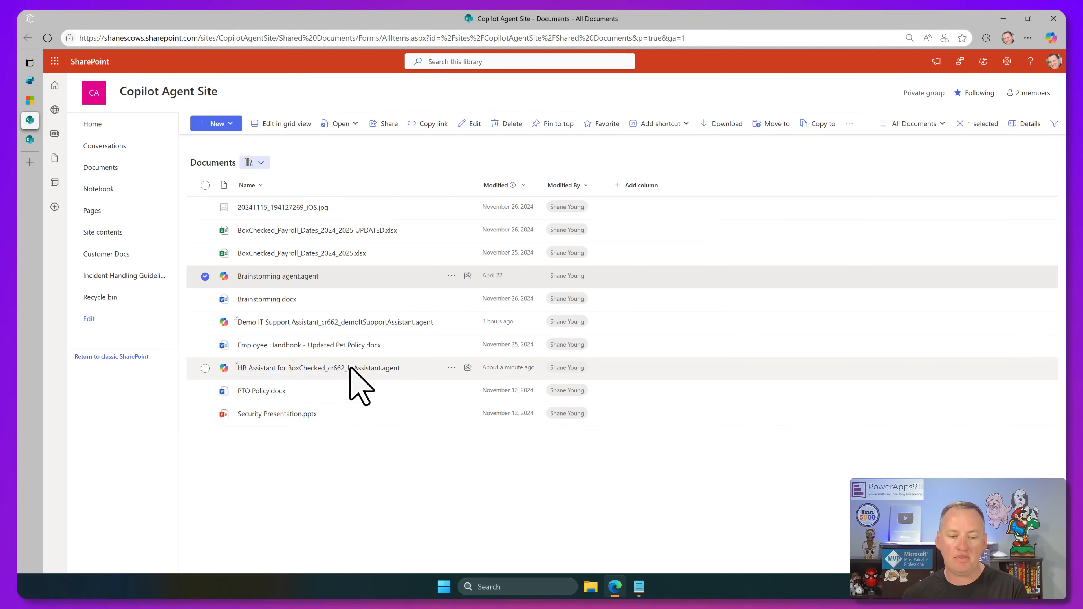
{"action": "mouse_move", "coordinate": [318, 367]}
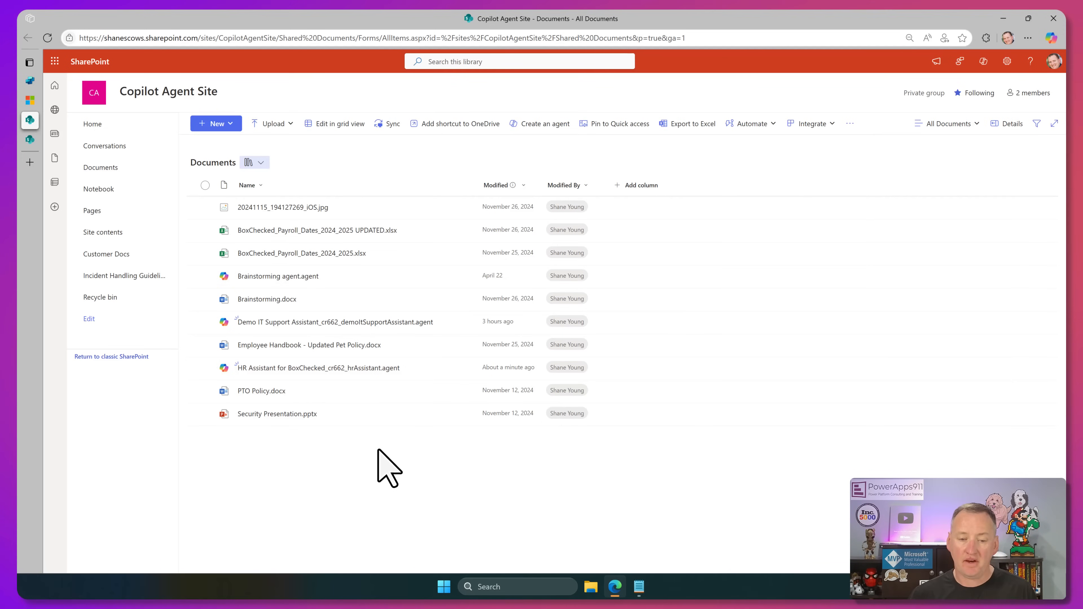
{"action": "mouse_move", "coordinate": [378, 464]}
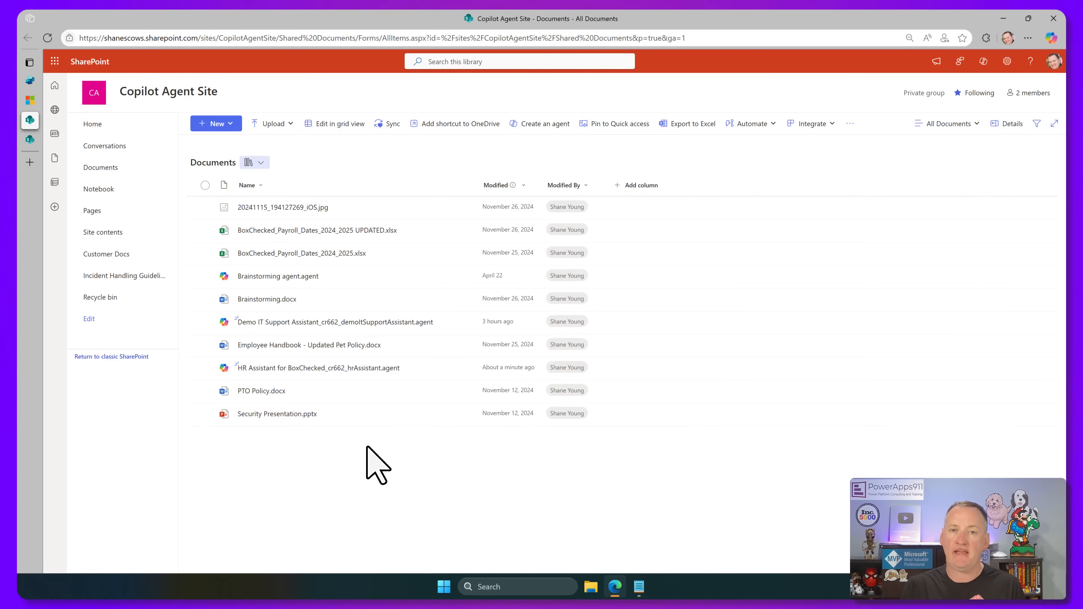
{"action": "mouse_move", "coordinate": [908, 131]}
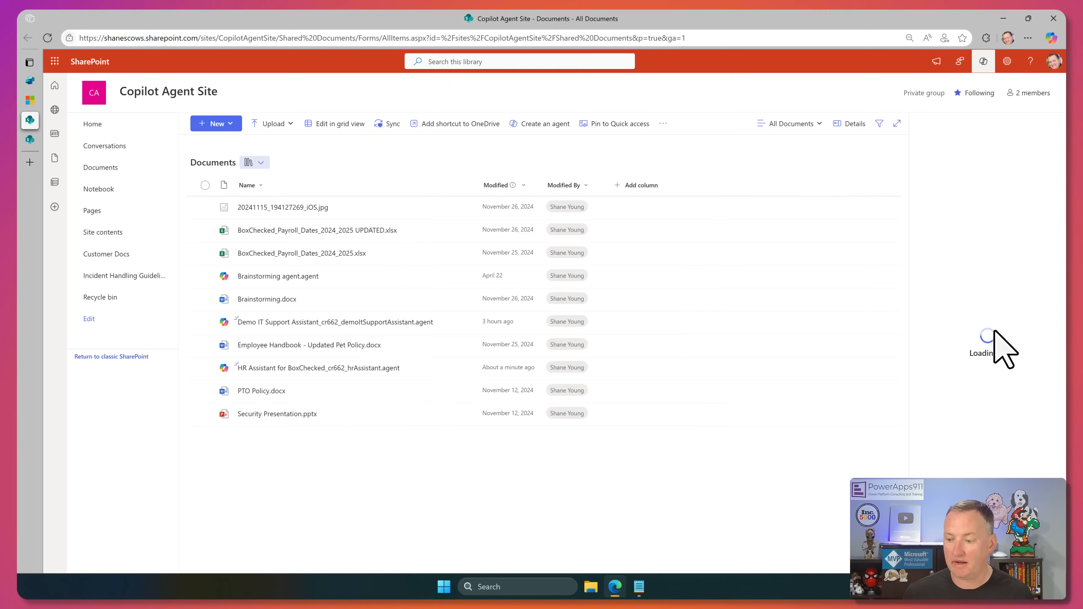
- Pick HR Assistant for BoxChecked from the Copilot pane's agent list to chat with it
{"action": "left_click", "coordinate": [981, 61]}
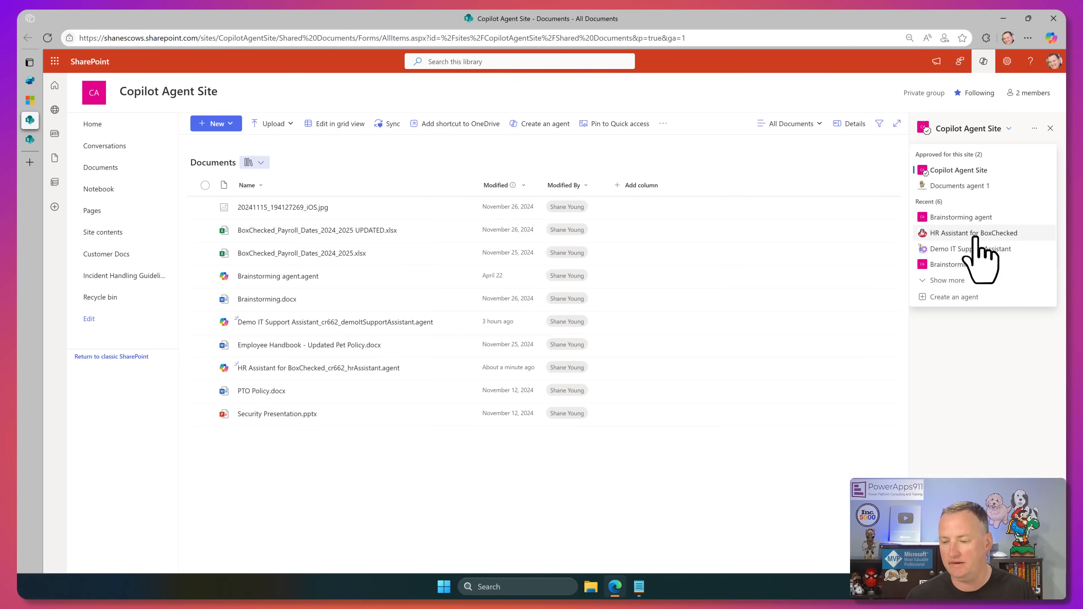
{"action": "left_click", "coordinate": [973, 233]}
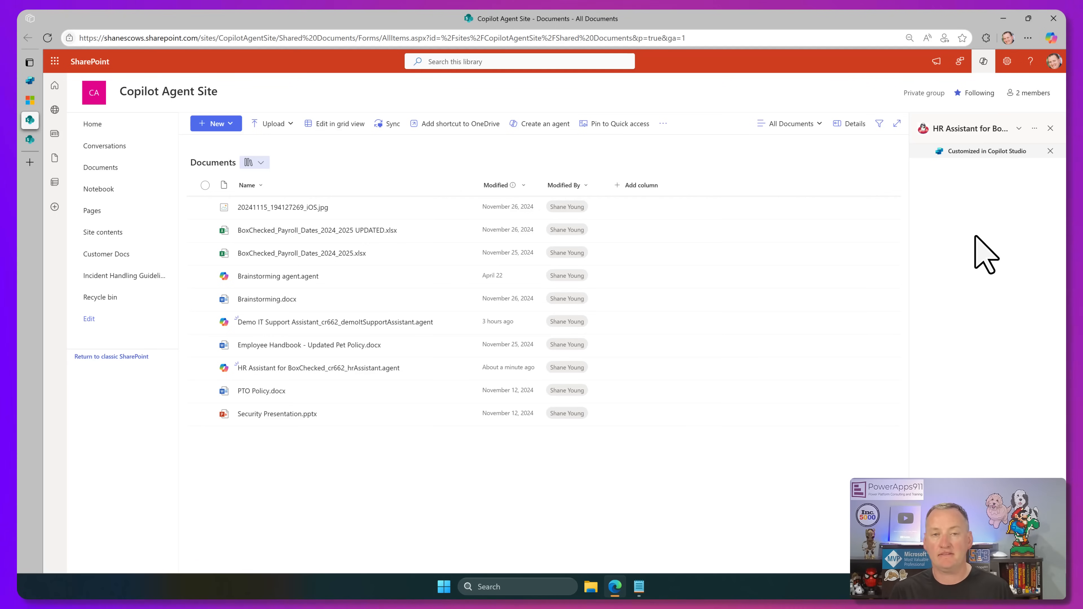